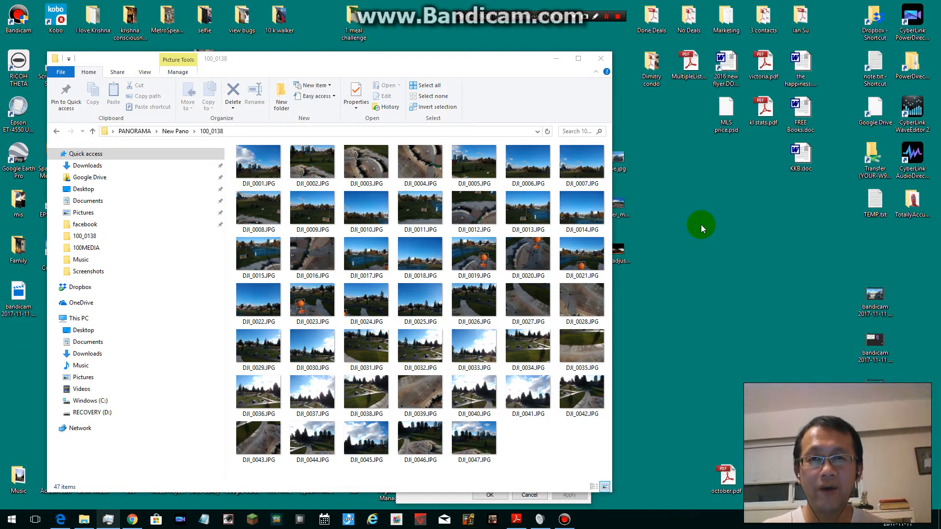
- Open DJI_0001.JPG in Photos and step through the next few drone shots
click(258, 162)
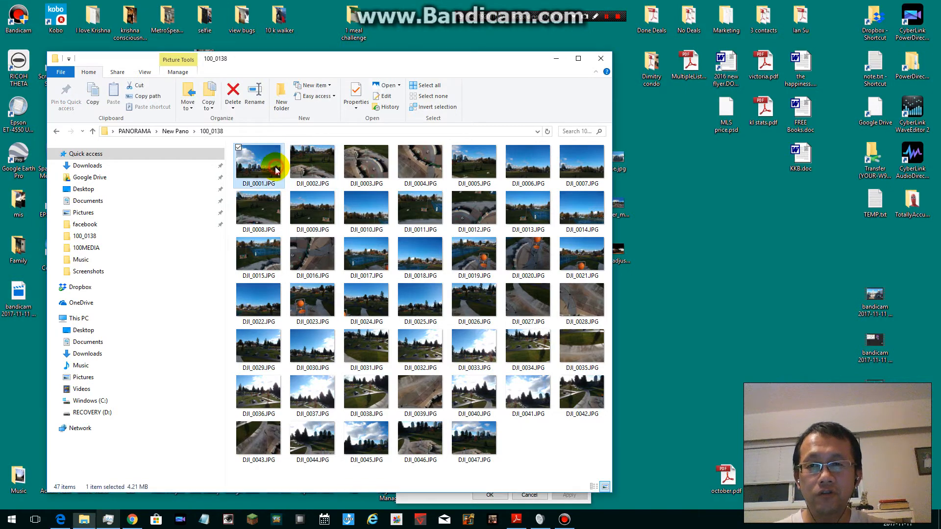
double_click(259, 164)
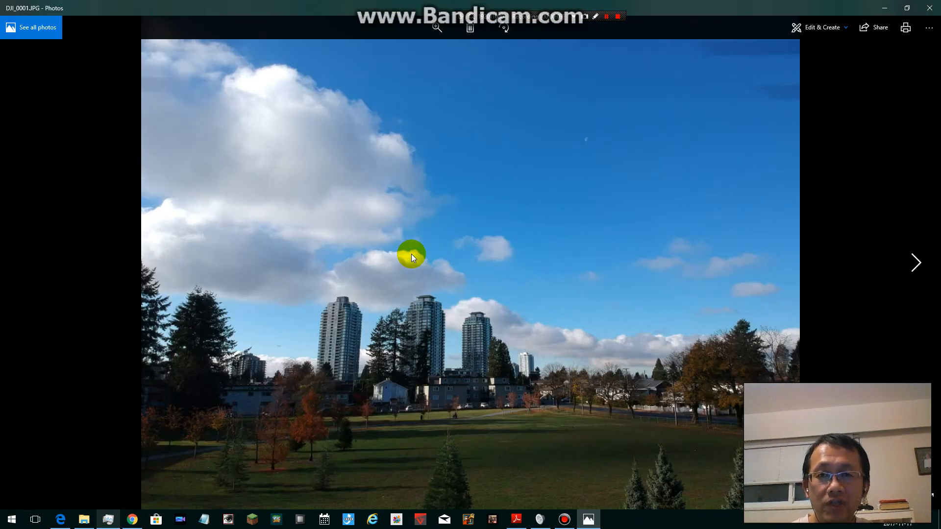
mouse_move(915, 263)
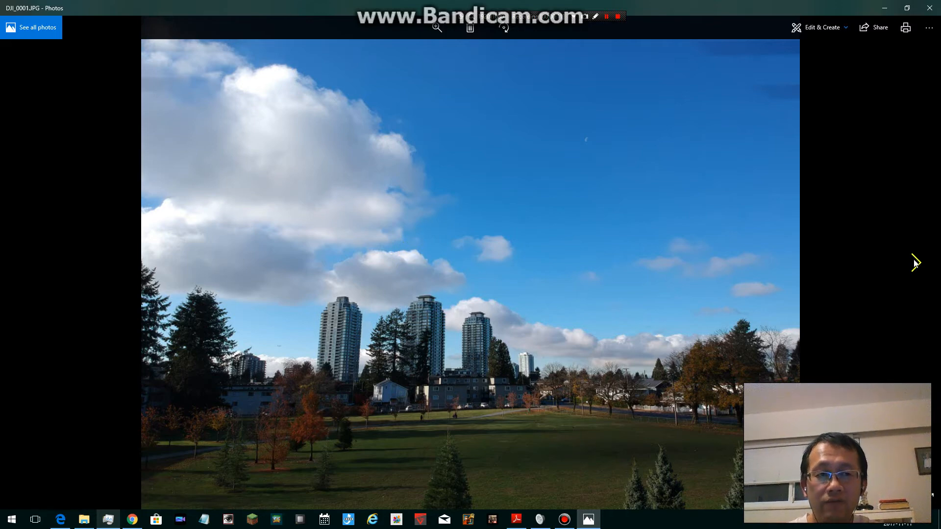
mouse_move(918, 264)
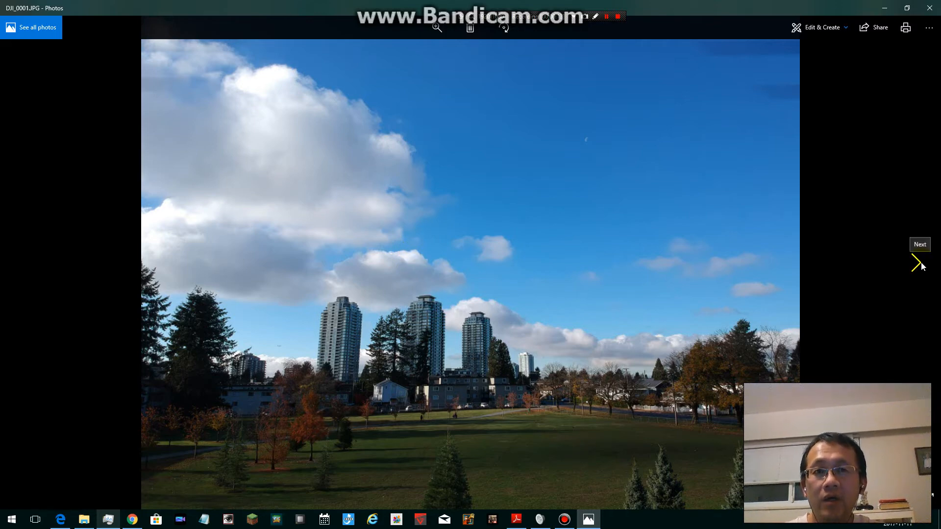
click(917, 263)
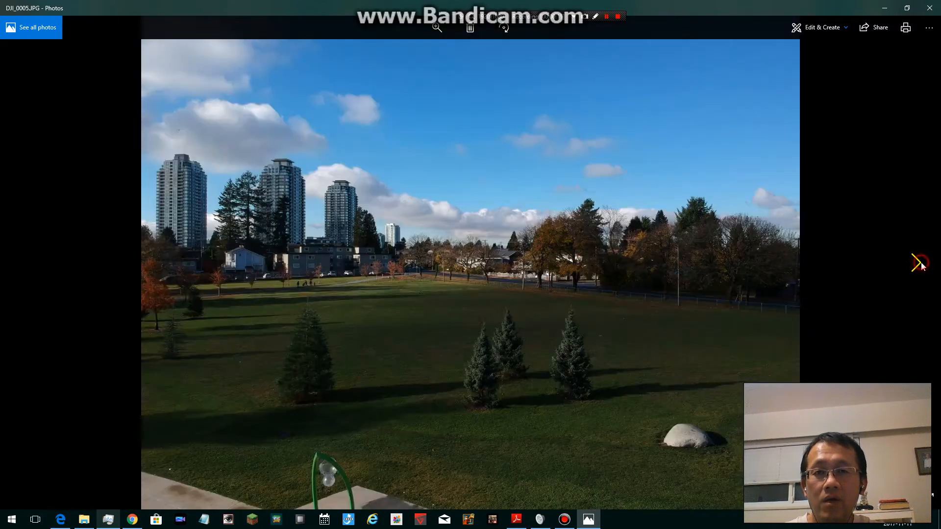
click(920, 263)
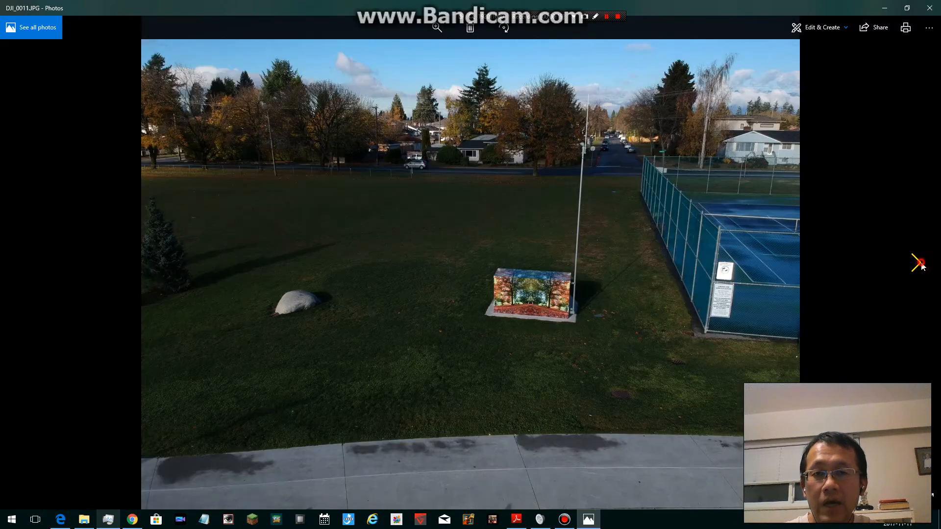
click(917, 263)
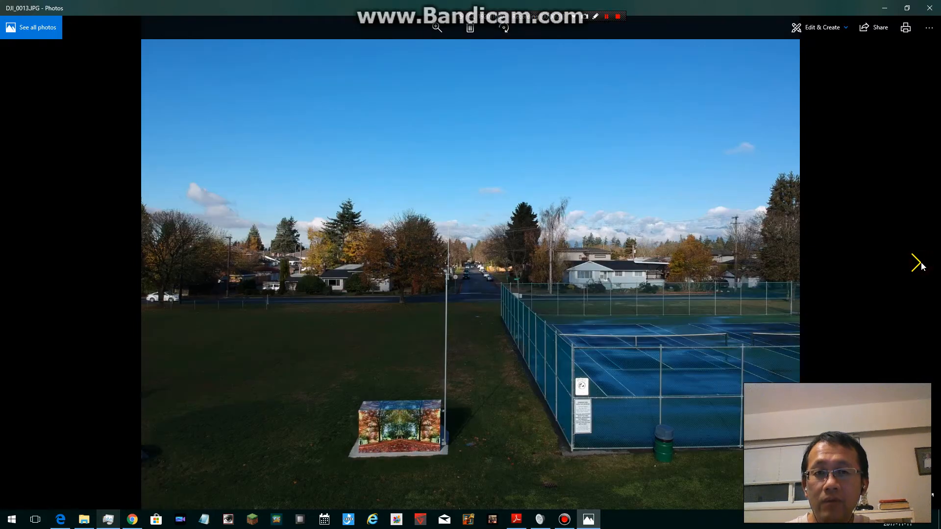
click(916, 263)
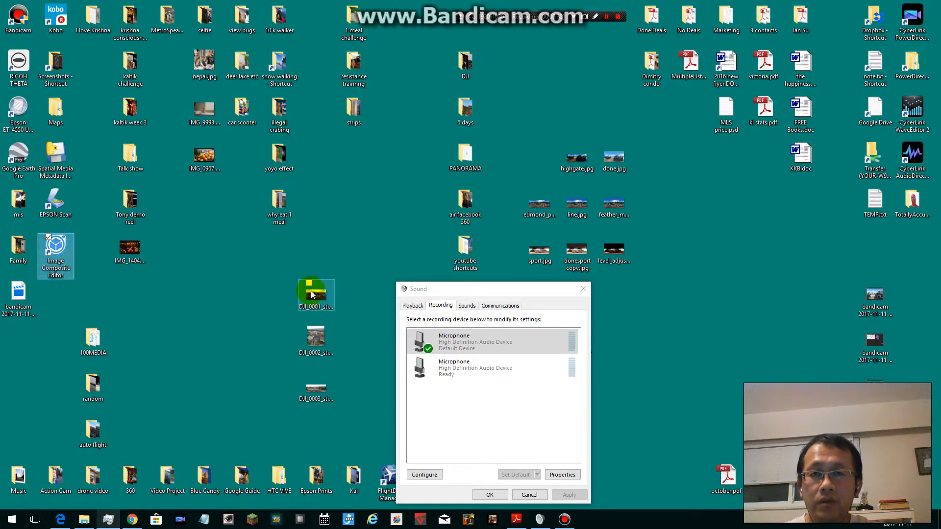
mouse_move(75, 271)
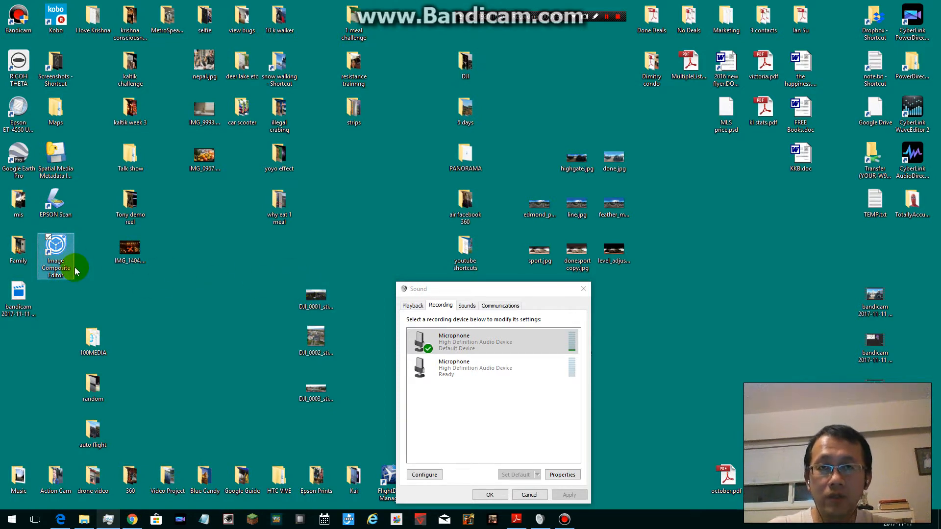
- Launch Image Composite Editor, start a new panorama and browse into Desktop\PANORAMA\New Pano\100_0138
double_click(55, 252)
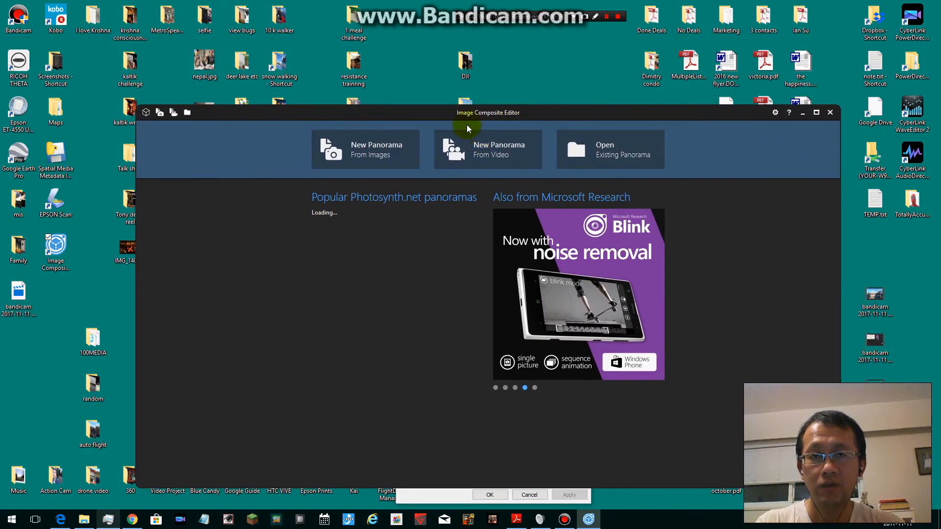
mouse_move(495, 118)
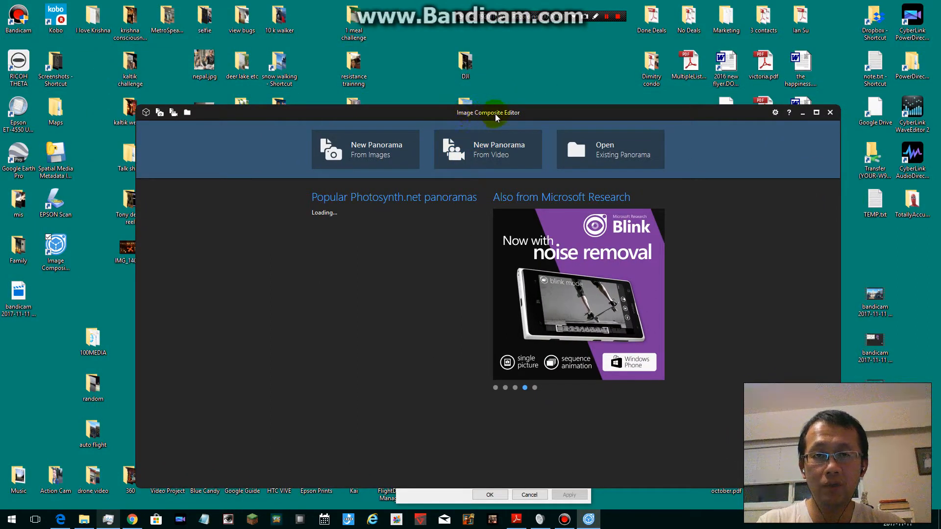
mouse_move(327, 233)
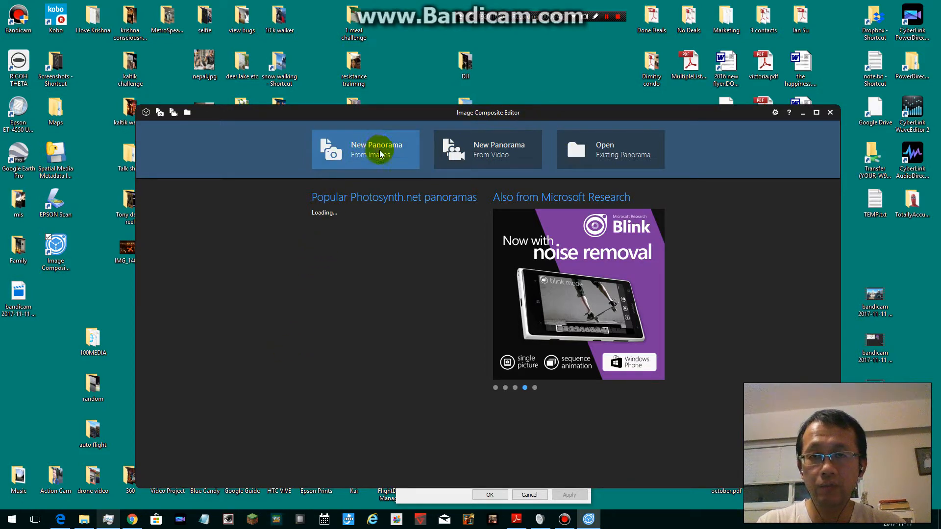
click(365, 149)
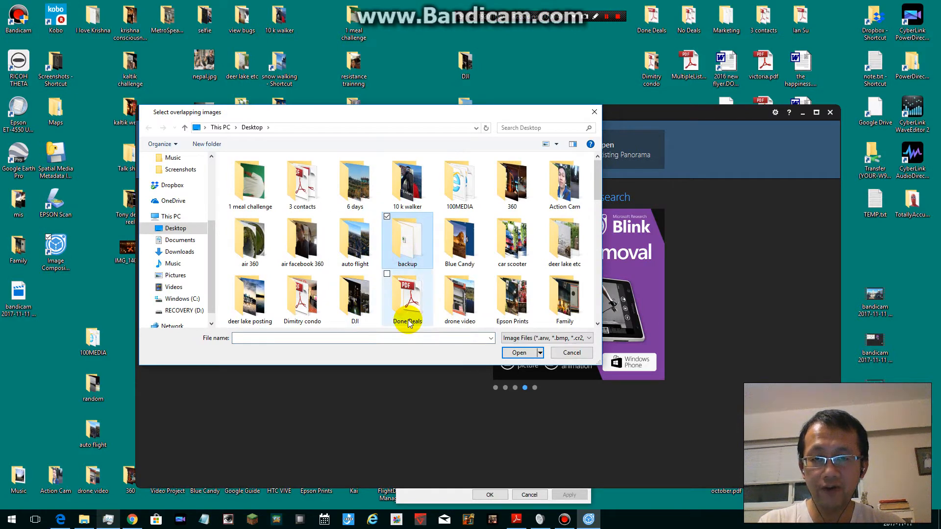
scroll(down, 3)
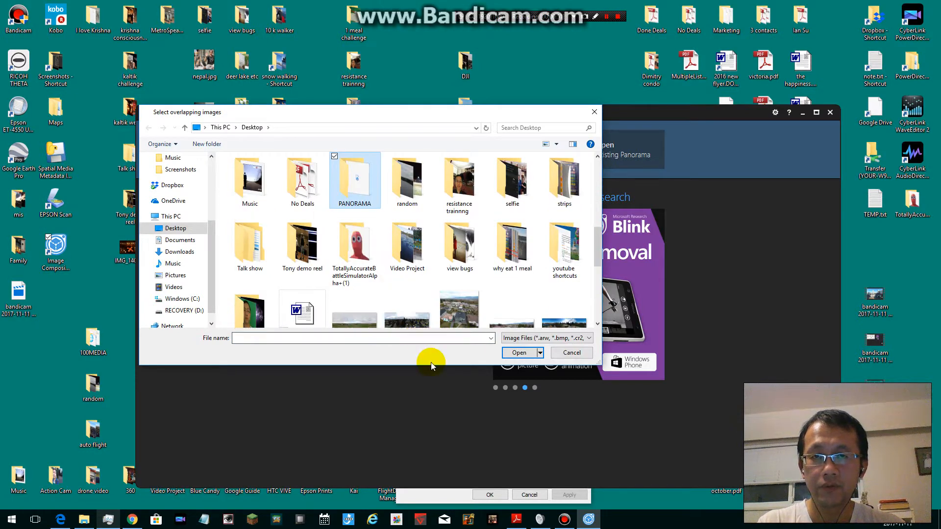
double_click(353, 181)
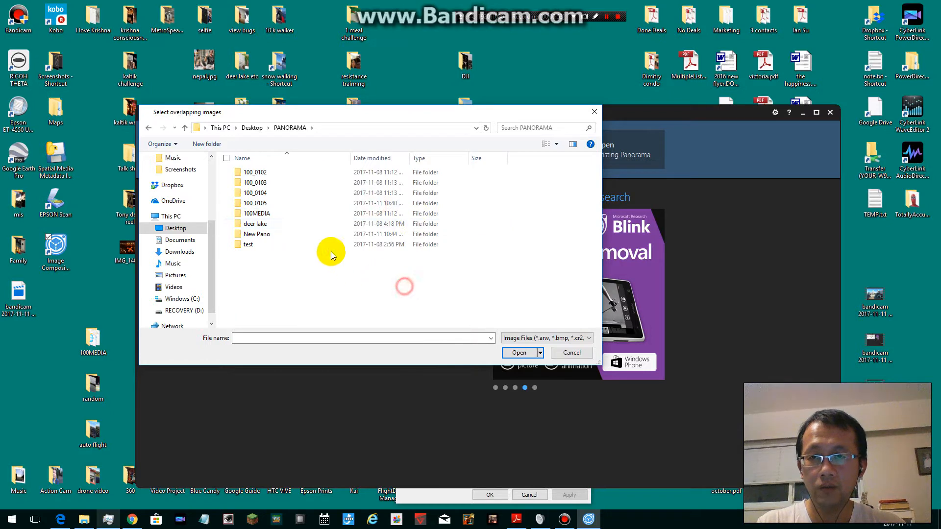
double_click(256, 234)
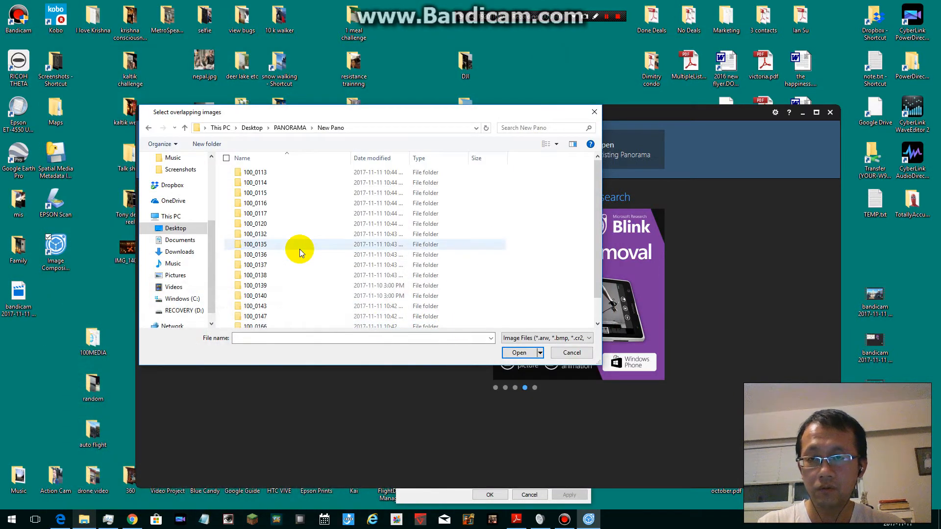
double_click(255, 264)
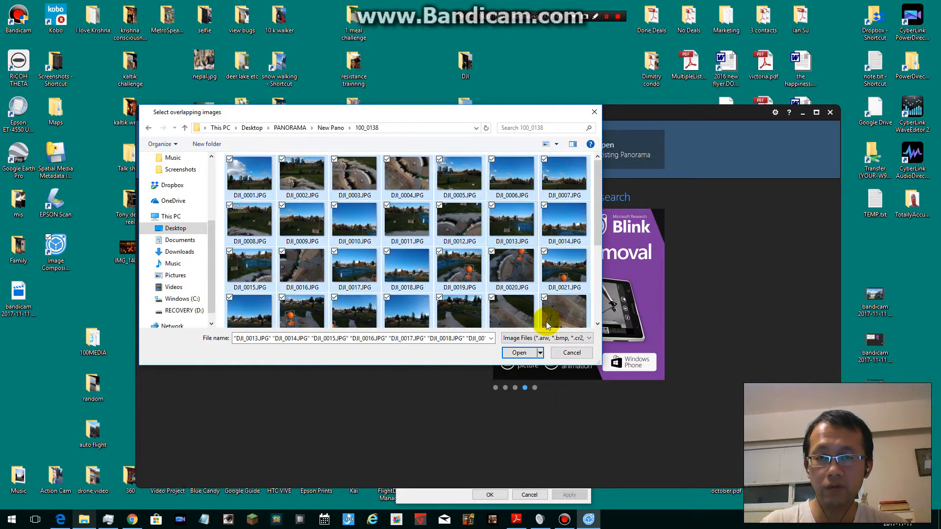
- Import the 47 photos, stitch them as a spherical panorama and advance to Crop
click(518, 352)
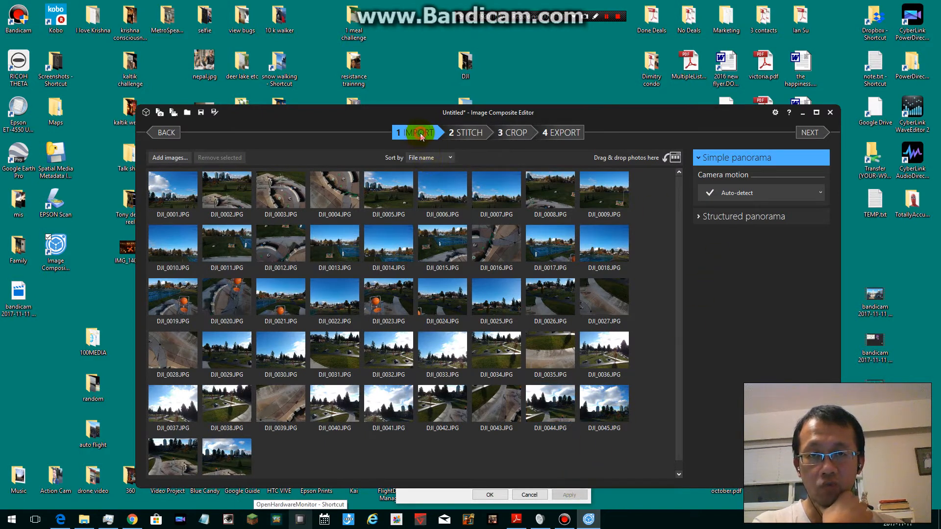
mouse_move(369, 127)
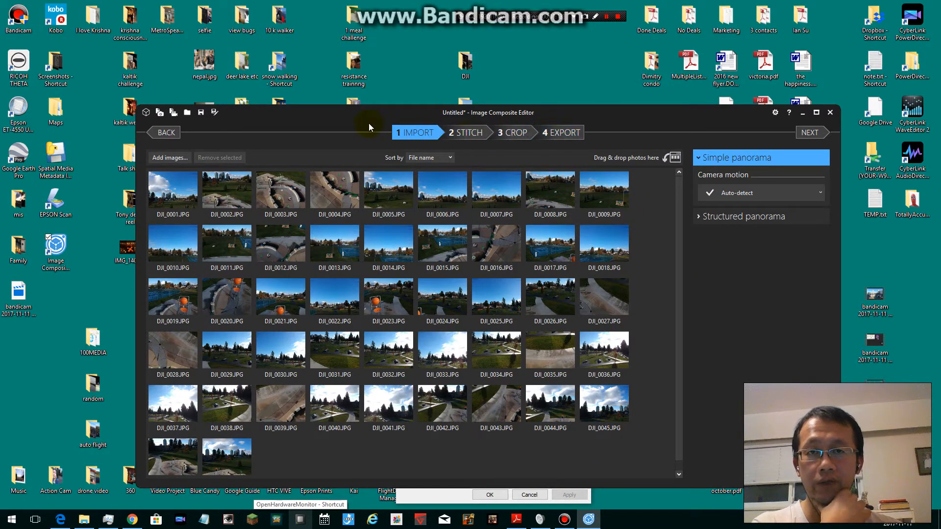
mouse_move(810, 132)
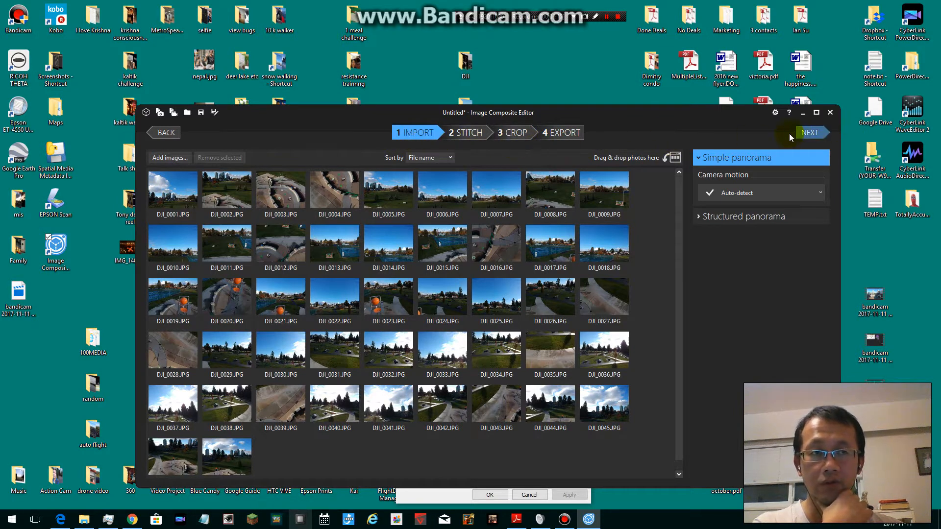
mouse_move(636, 144)
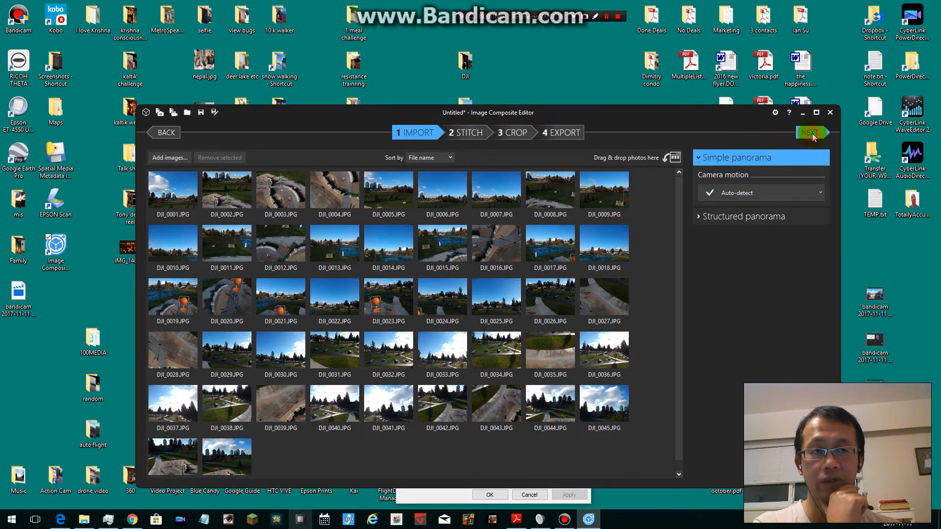
click(811, 132)
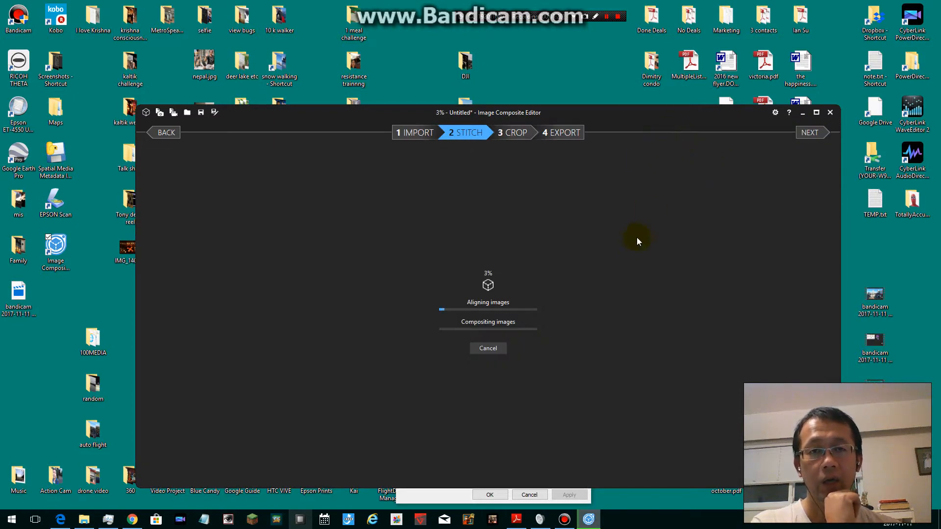
mouse_move(571, 170)
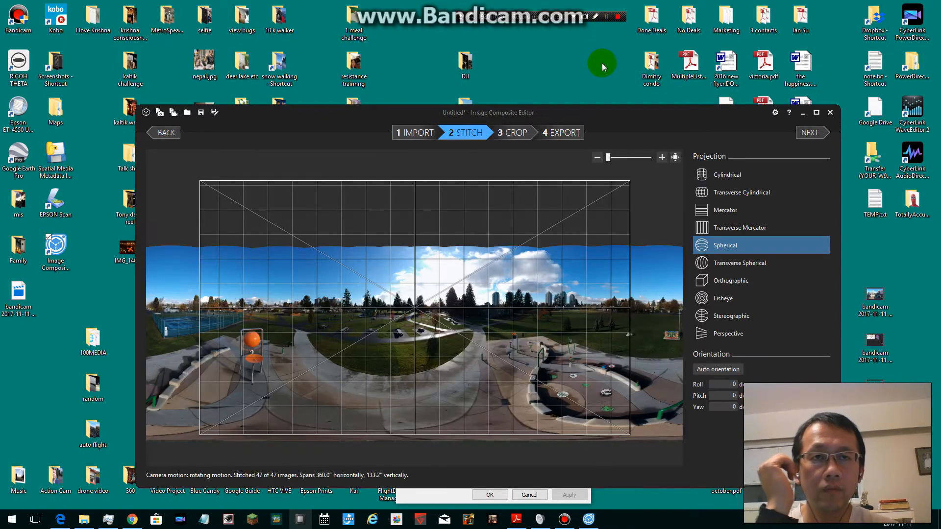
mouse_move(589, 92)
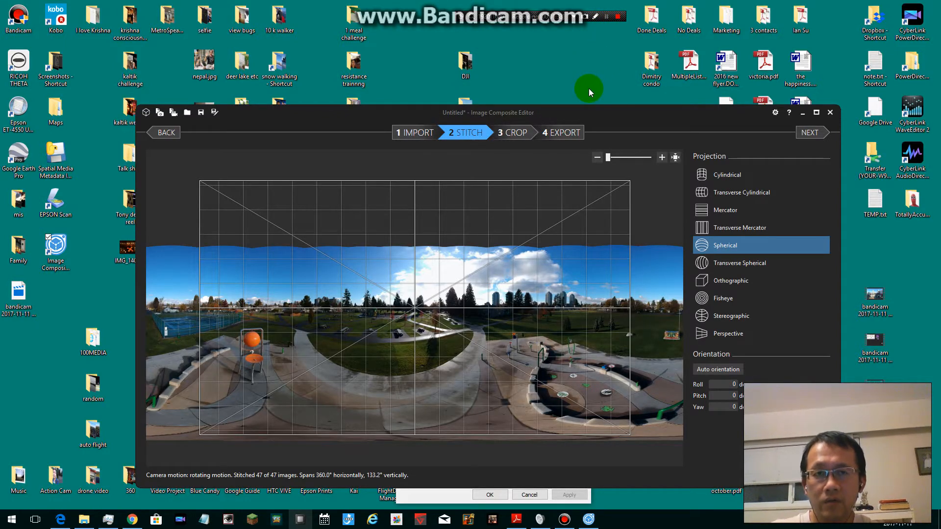
mouse_move(576, 79)
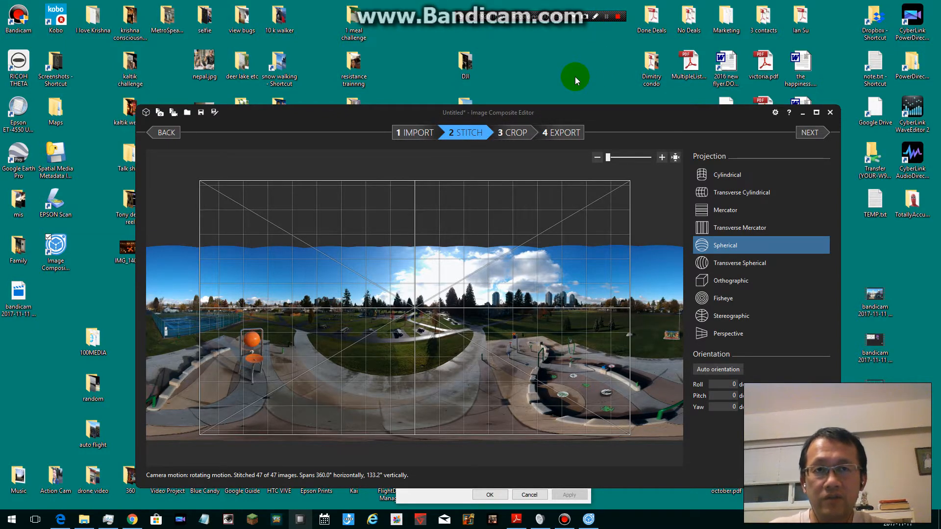
mouse_move(599, 90)
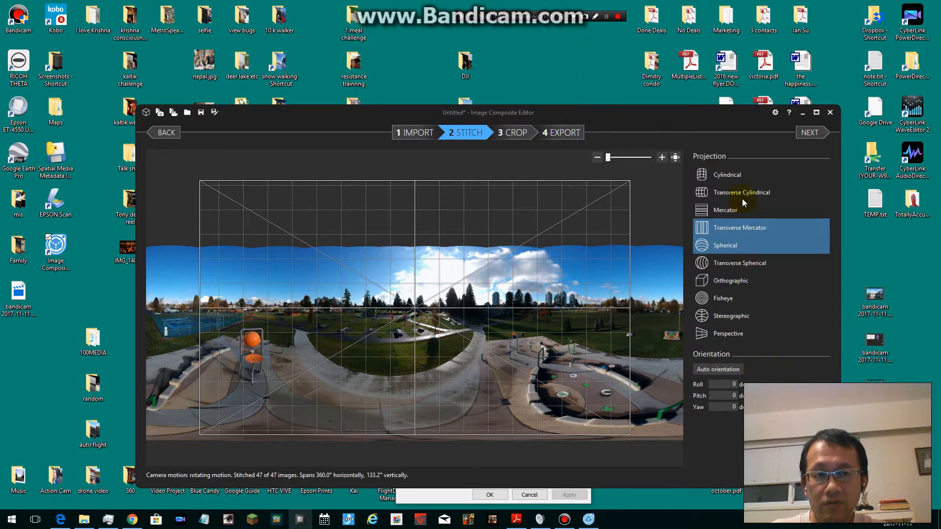
click(725, 245)
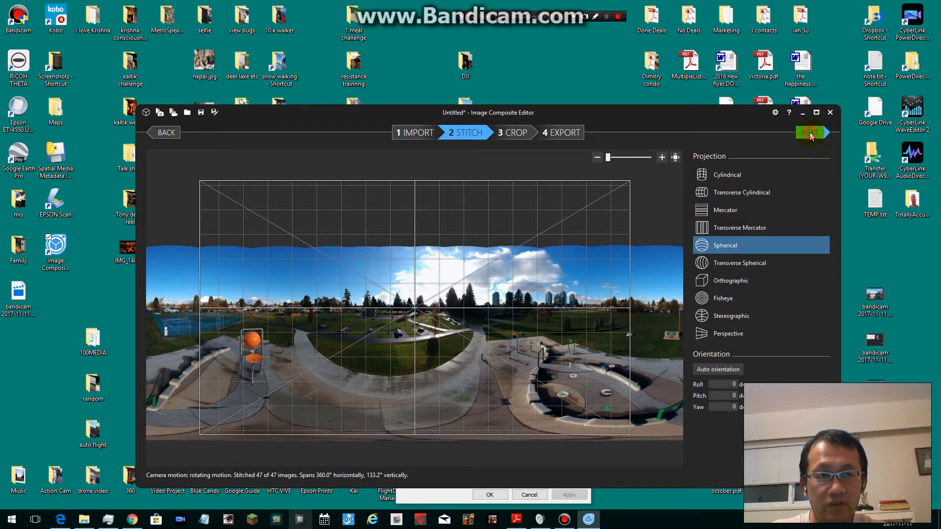
- Enable auto completion to fill the 19968×7333 panorama's missing areas without cropping
click(810, 132)
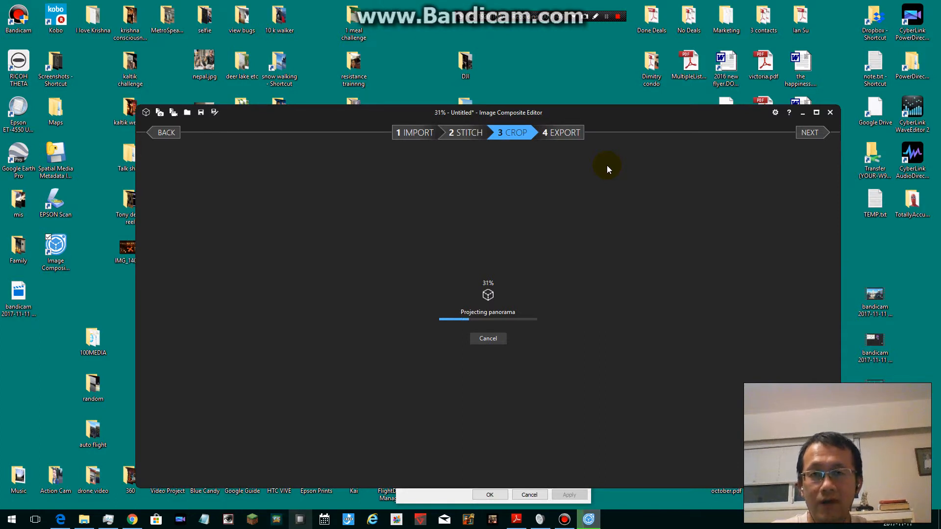
mouse_move(729, 268)
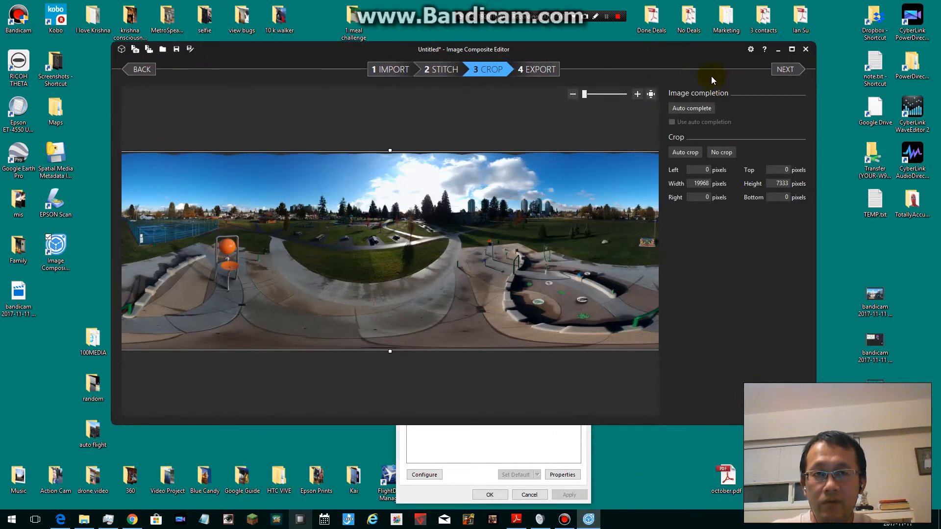
mouse_move(588, 122)
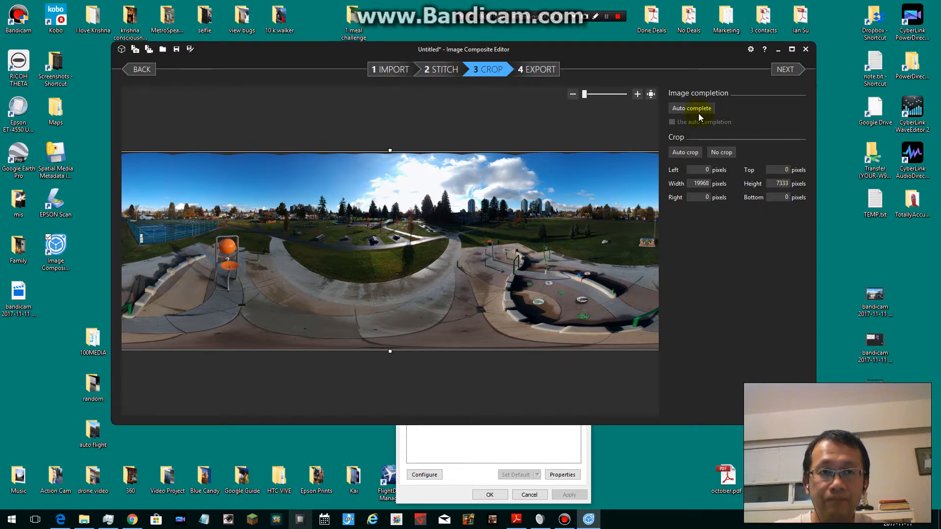
click(691, 108)
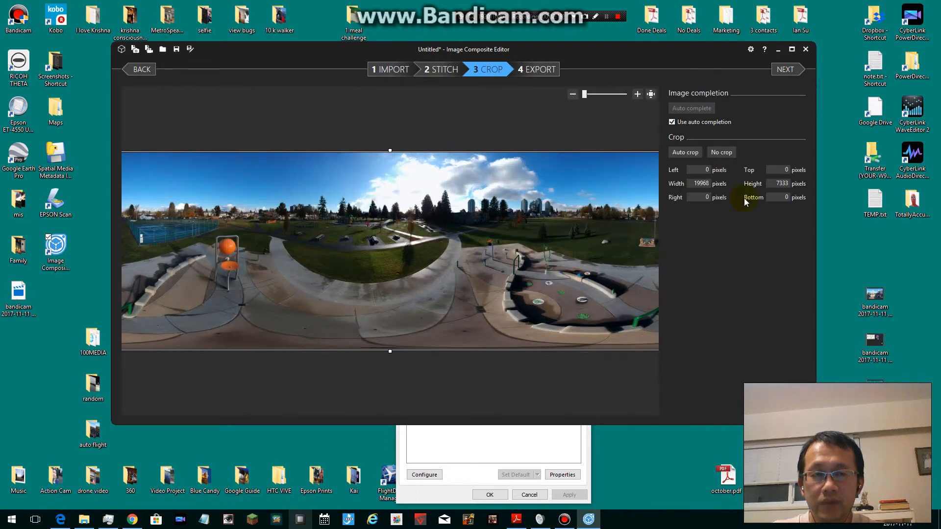
mouse_move(536, 69)
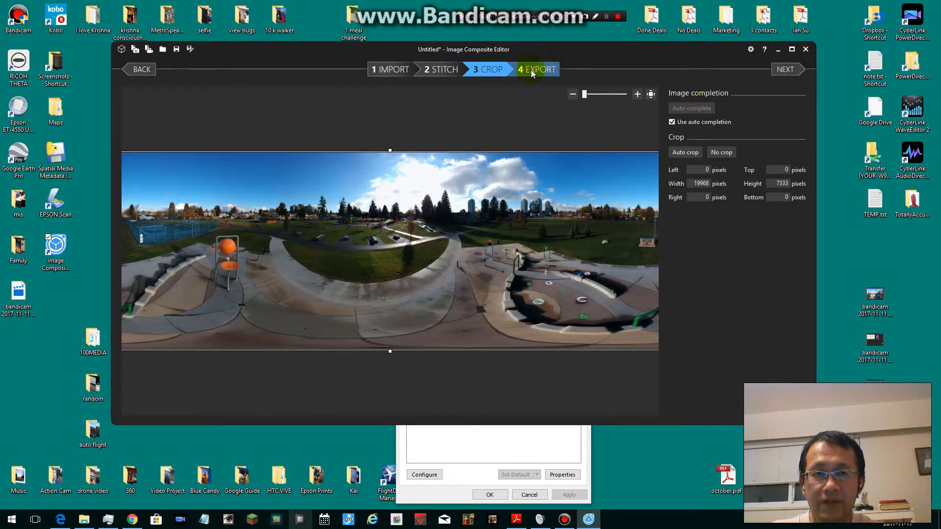
- Export the panorama to the Desktop as a quality-90 JPEG named dji test
click(537, 69)
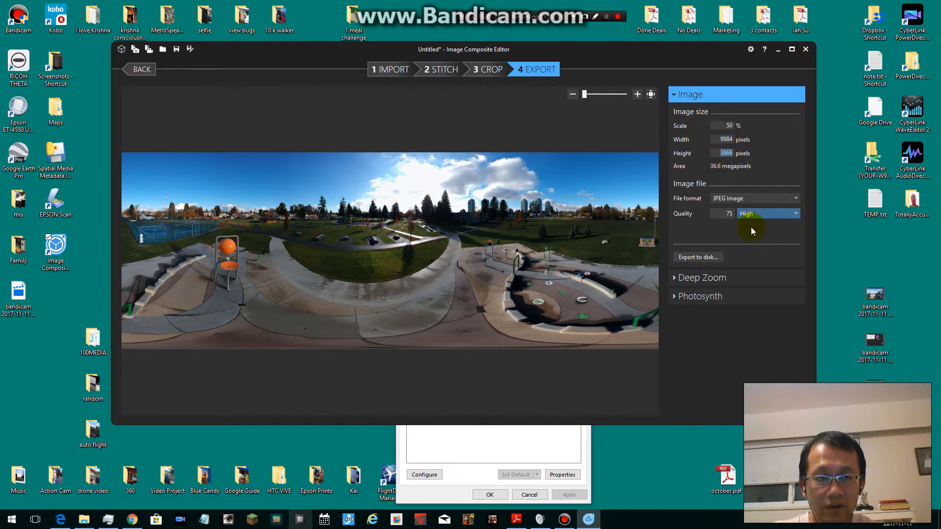
mouse_move(684, 204)
text(90)
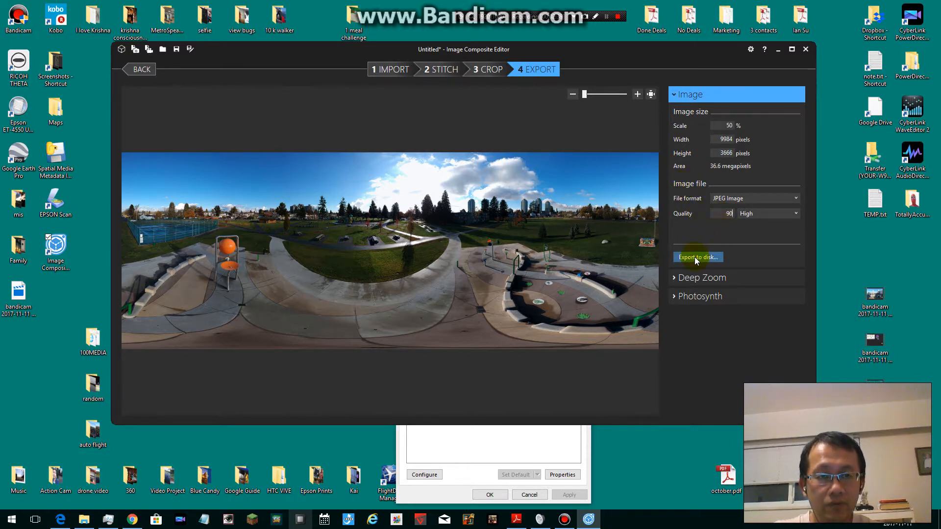
click(697, 257)
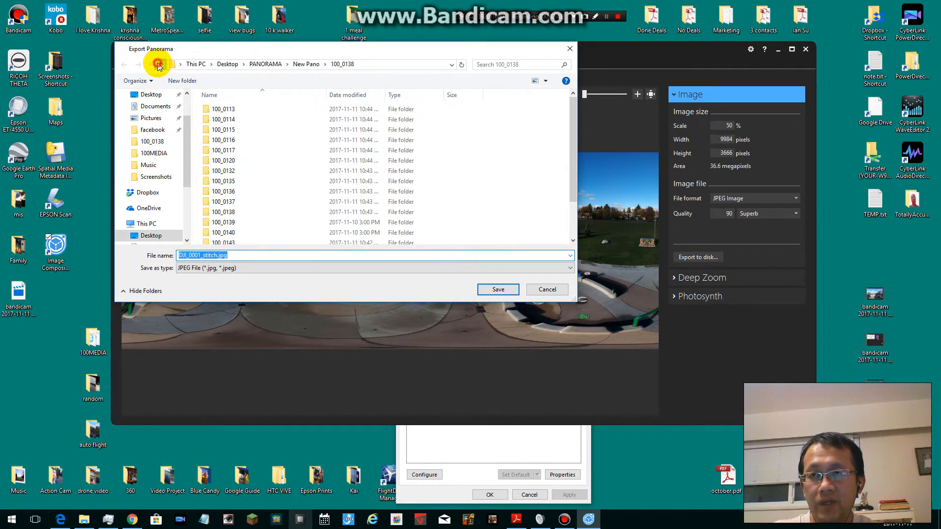
click(159, 65)
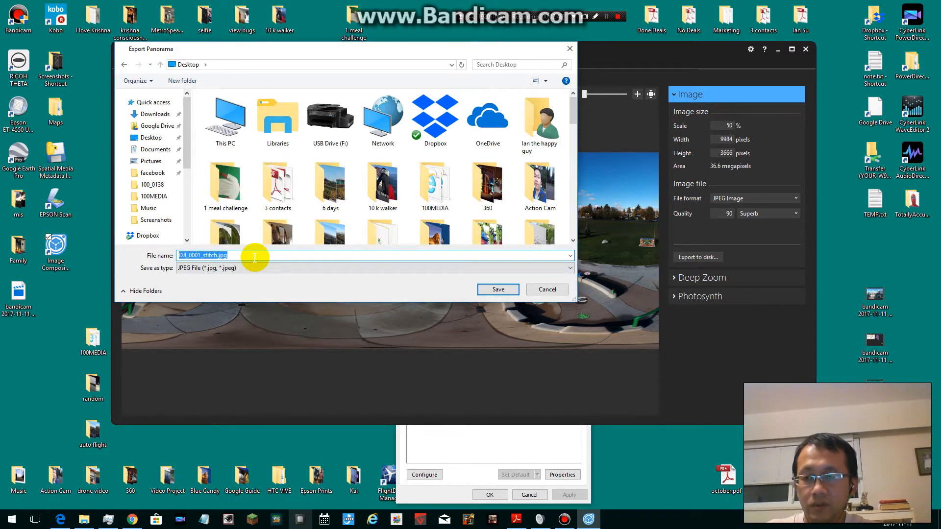
text(dji T)
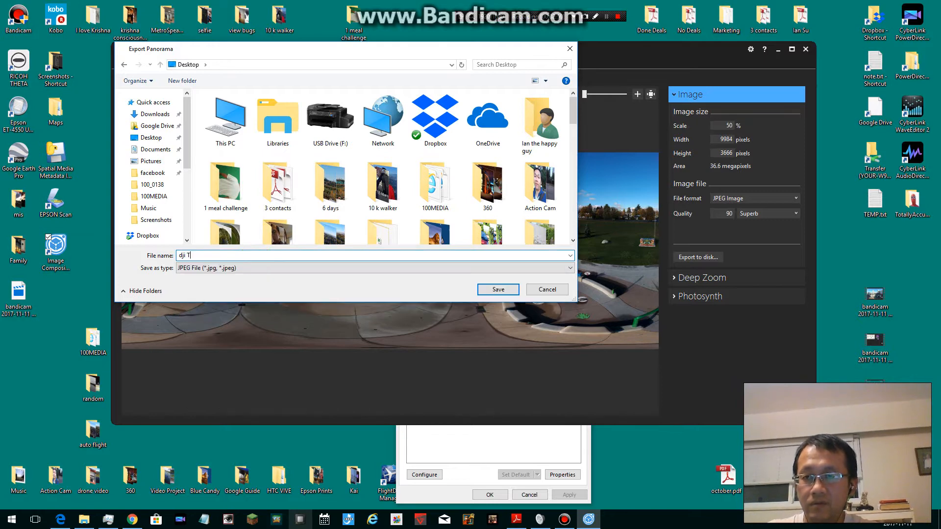
text(e)
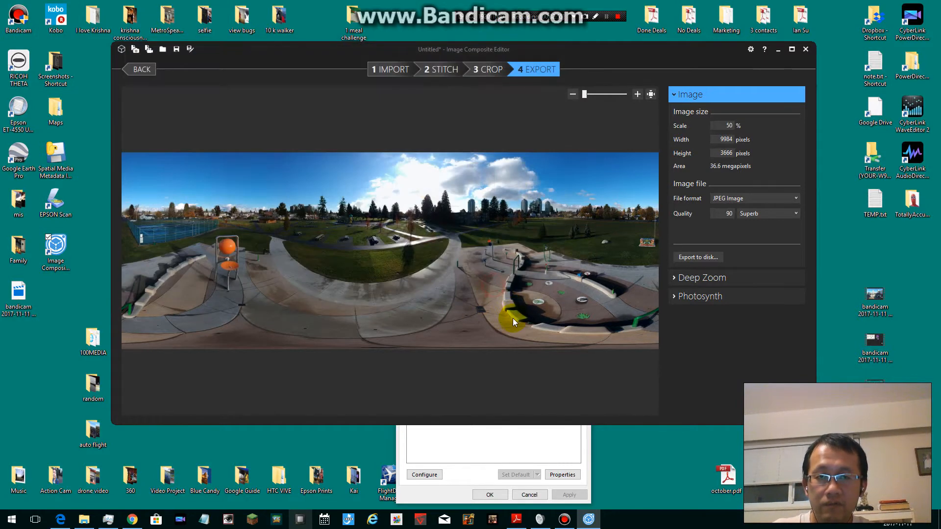
click(697, 256)
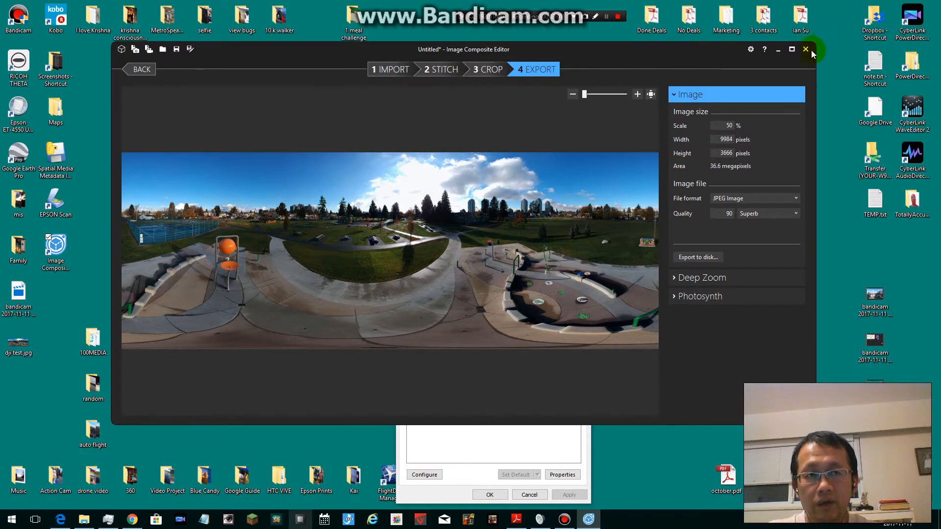
- Close Image Composite Editor and open dji test.jpg from the desktop in Photoshop
click(806, 49)
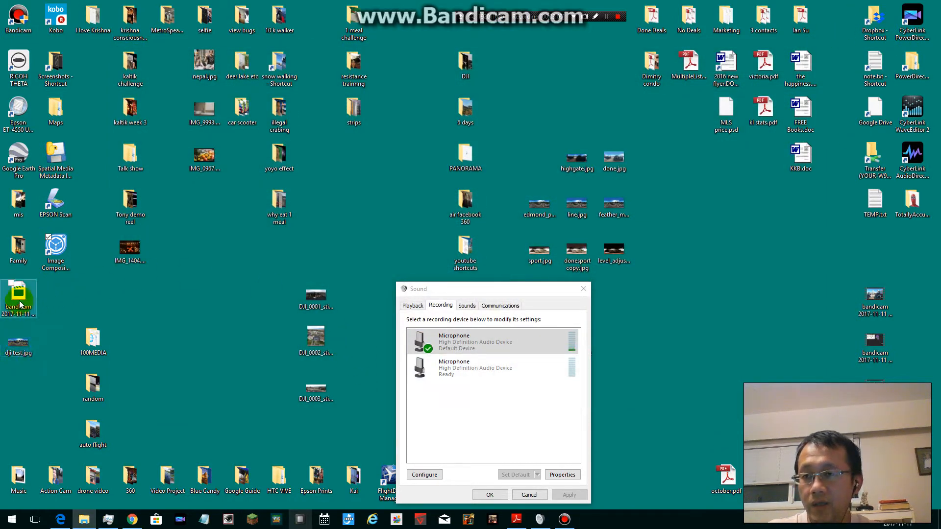
double_click(18, 336)
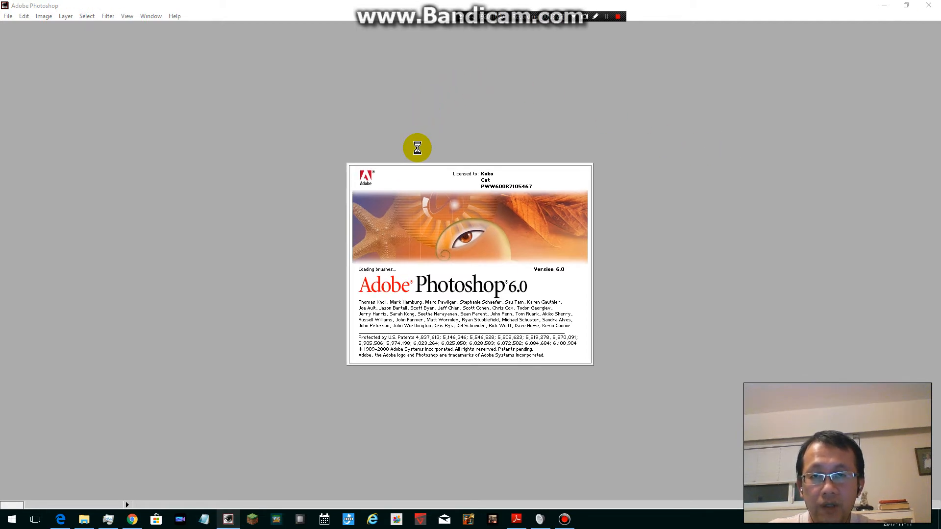
mouse_move(429, 148)
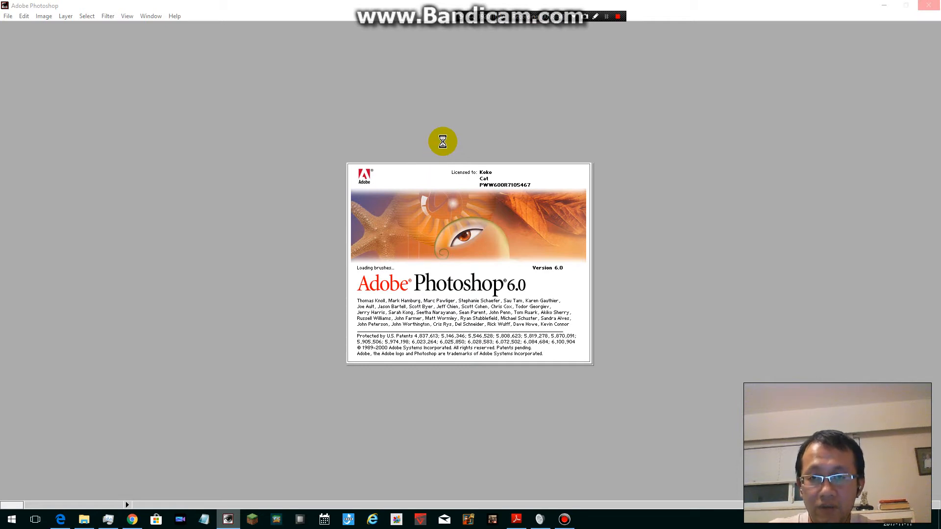
mouse_move(442, 148)
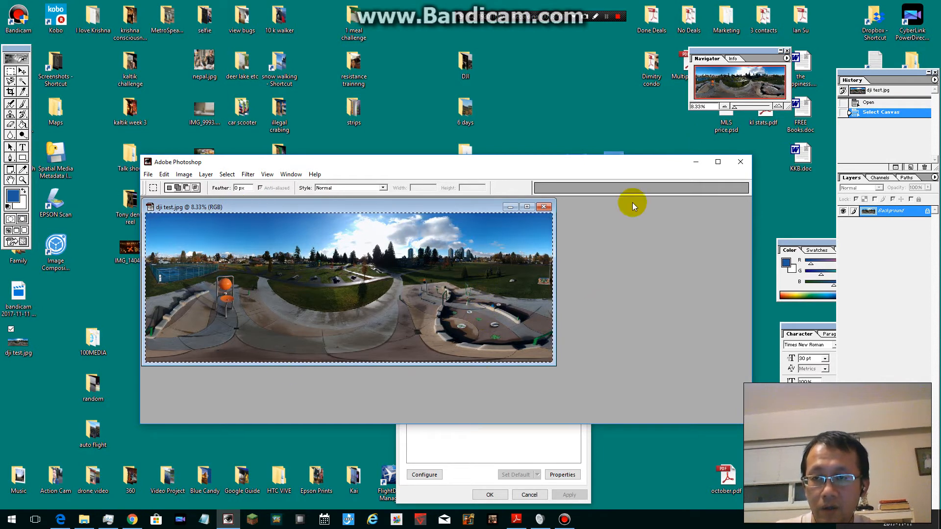
mouse_move(477, 283)
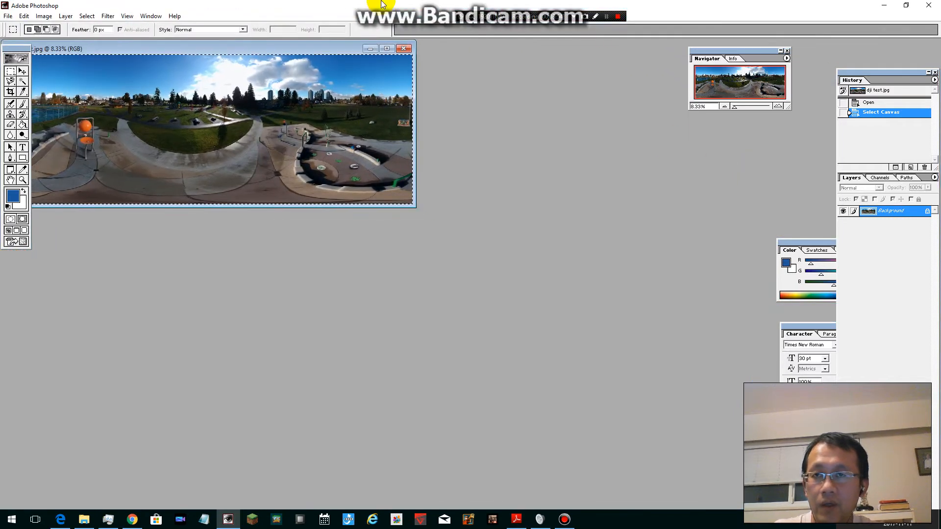
- Maximize Photoshop and discard the first new-document attempt to start over
click(8, 15)
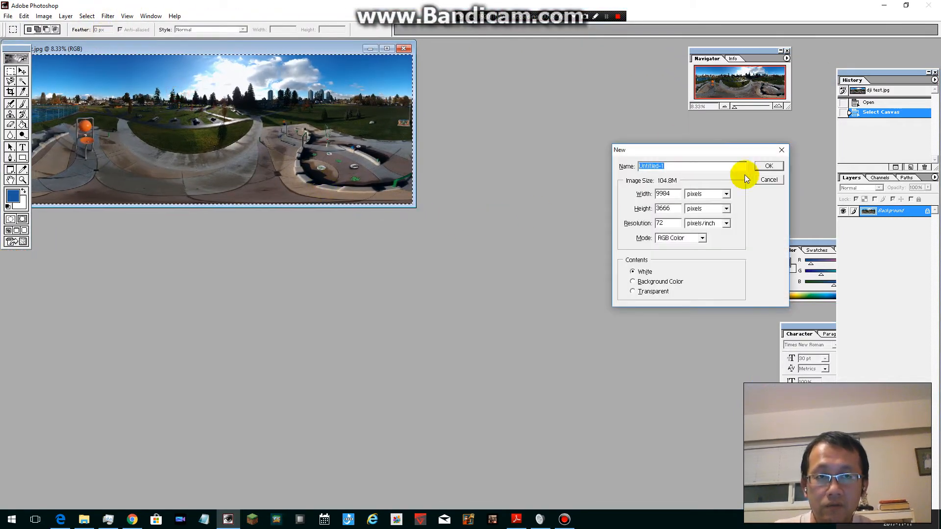
click(769, 166)
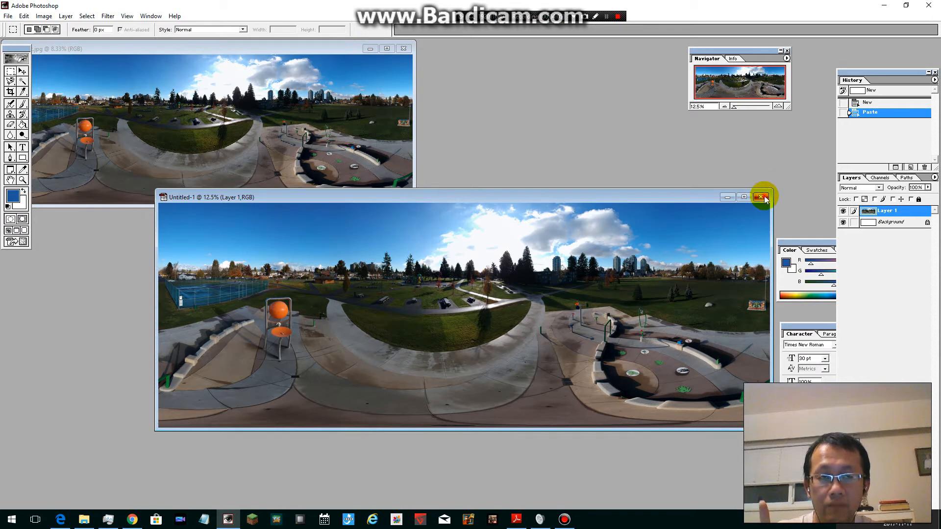
click(765, 197)
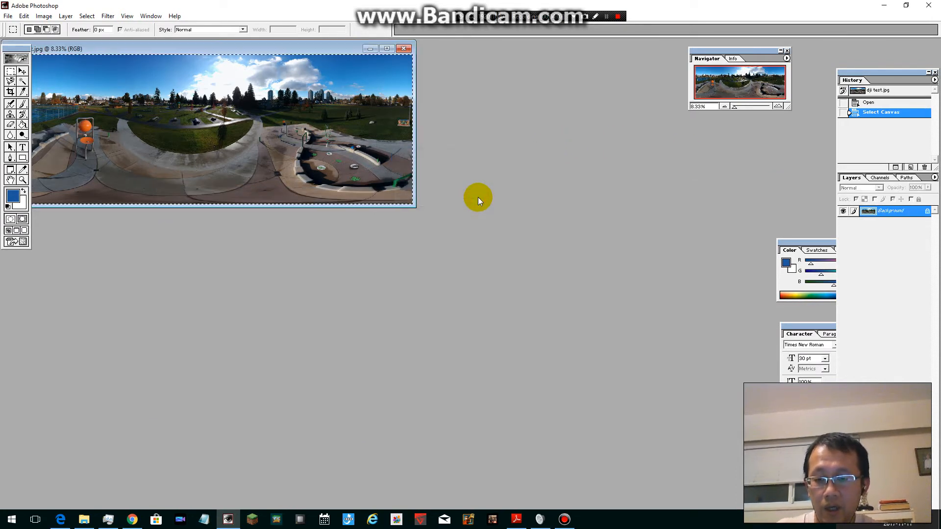
click(8, 16)
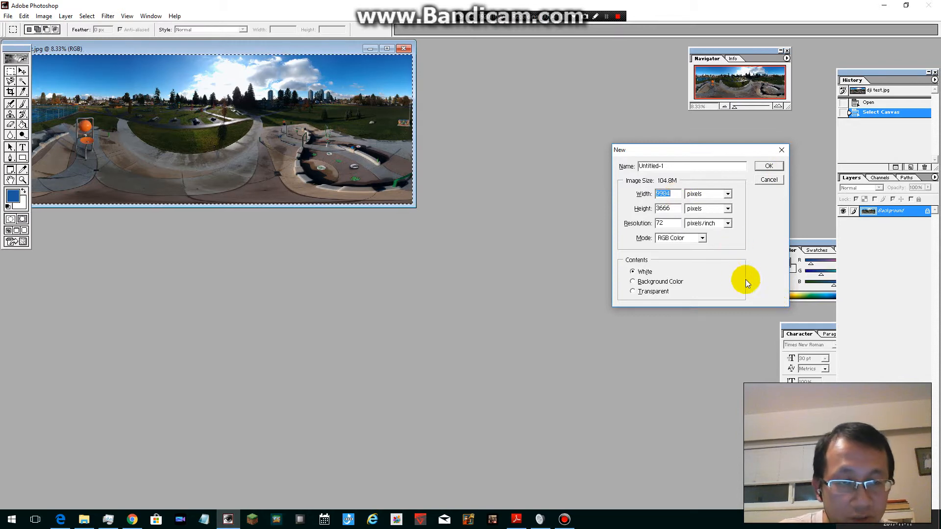
- Create a new white document 10000 pixels wide by 5000 pixels tall
text(10000)
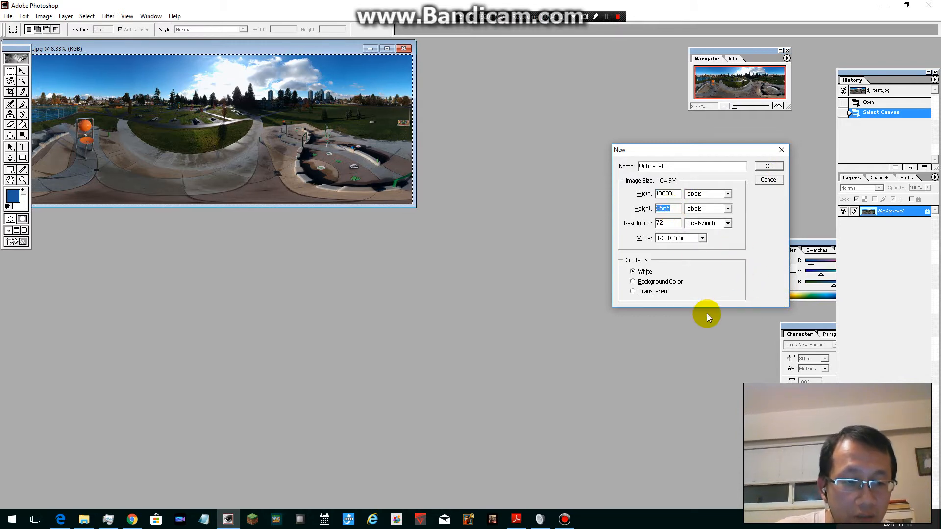
text(50)
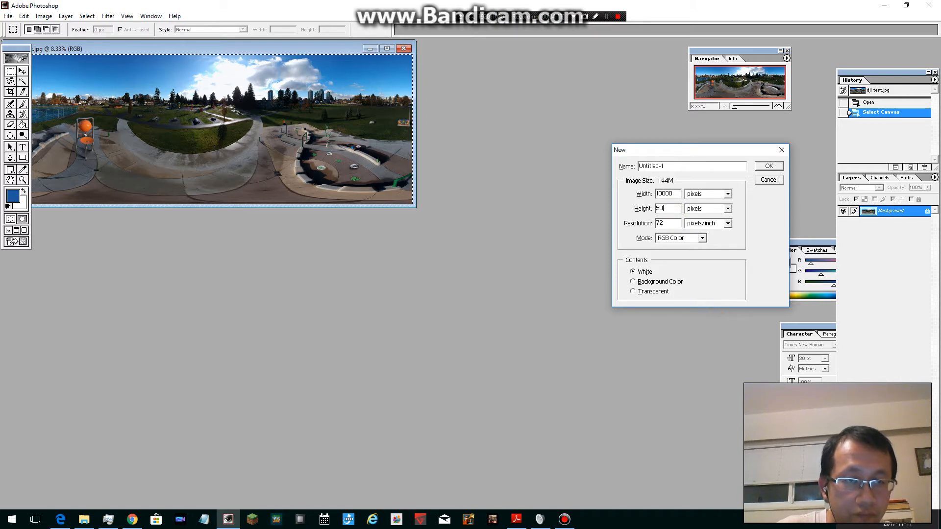
triple_click(663, 193)
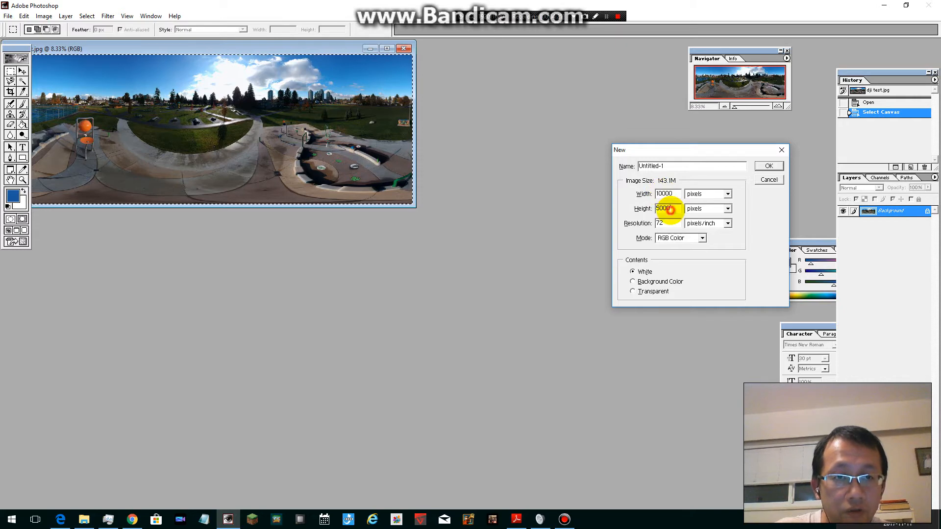
triple_click(664, 208)
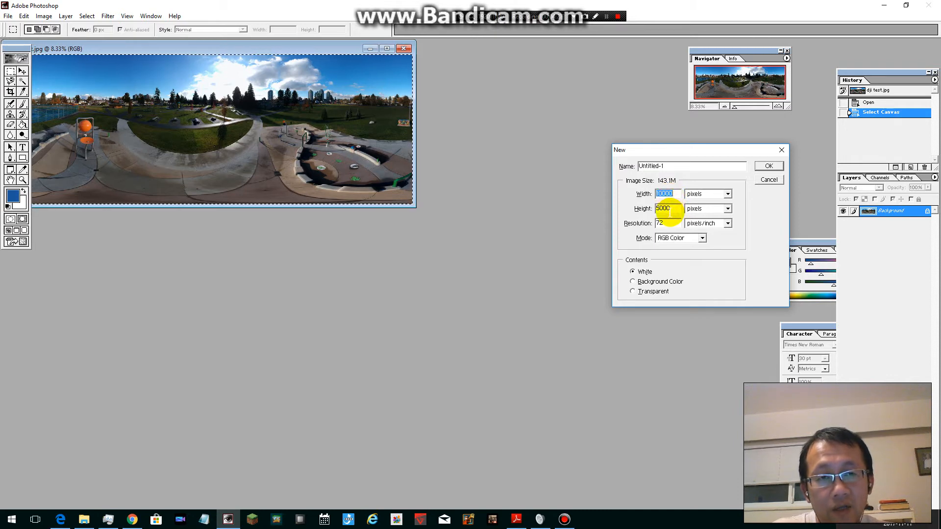
click(768, 166)
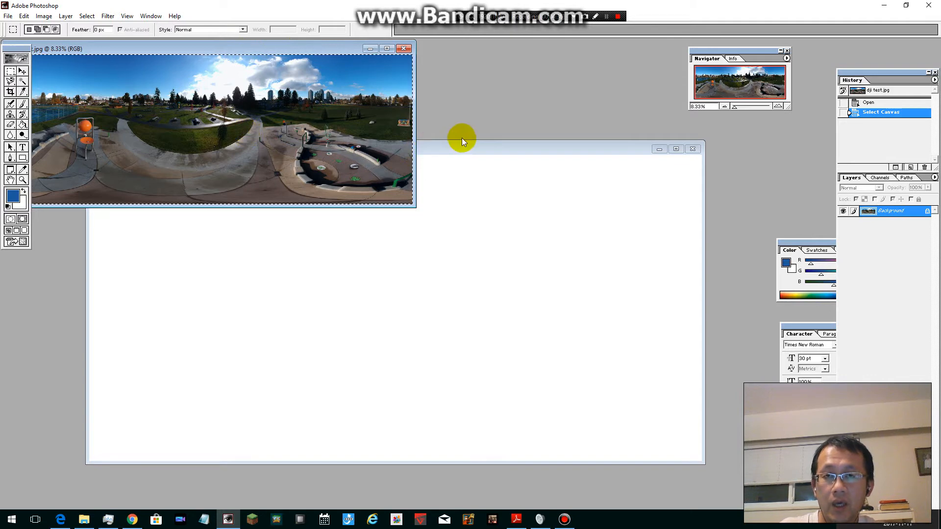
- Paste the panorama and move it to the canvas bottom, leaving a white band on top
key(ctrl+v)
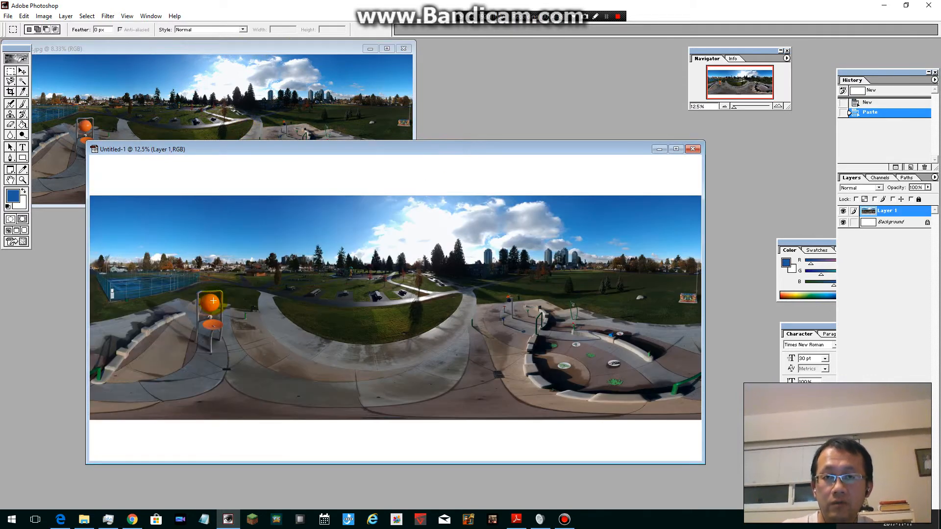
click(10, 59)
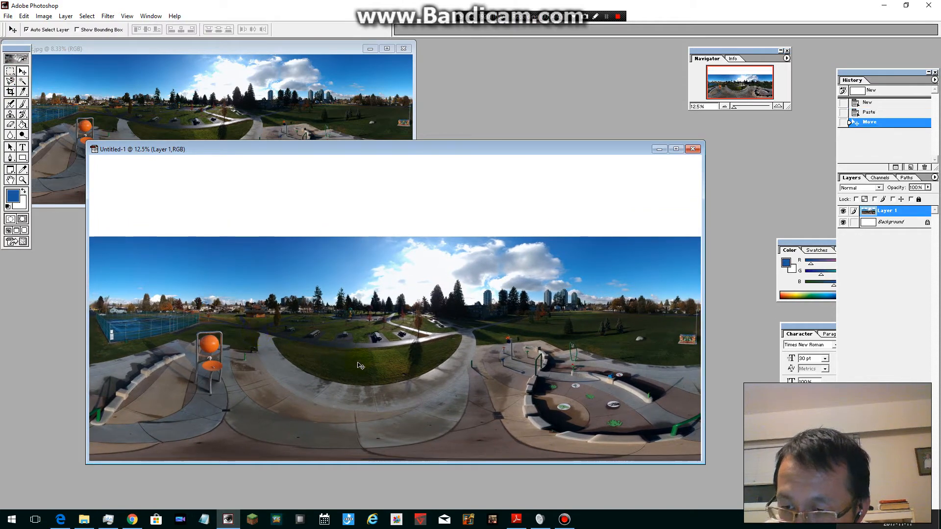
click(676, 149)
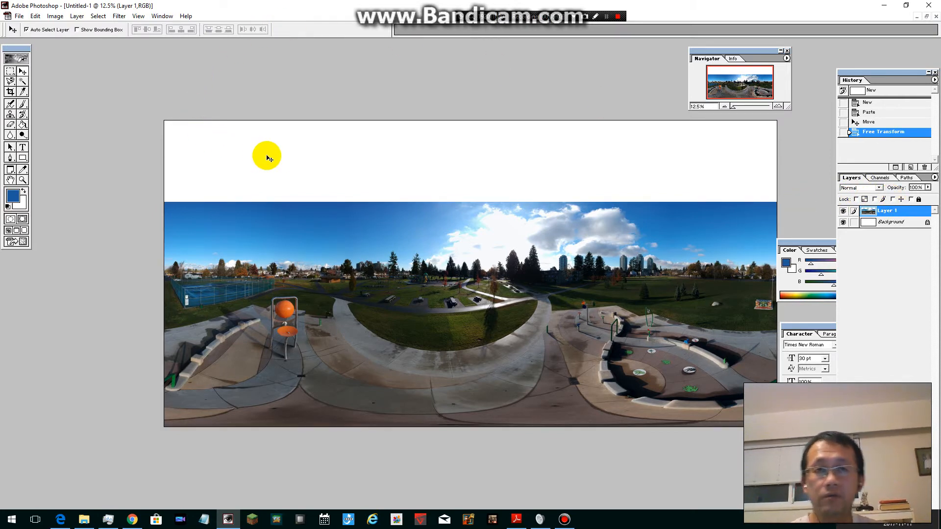
mouse_move(164, 123)
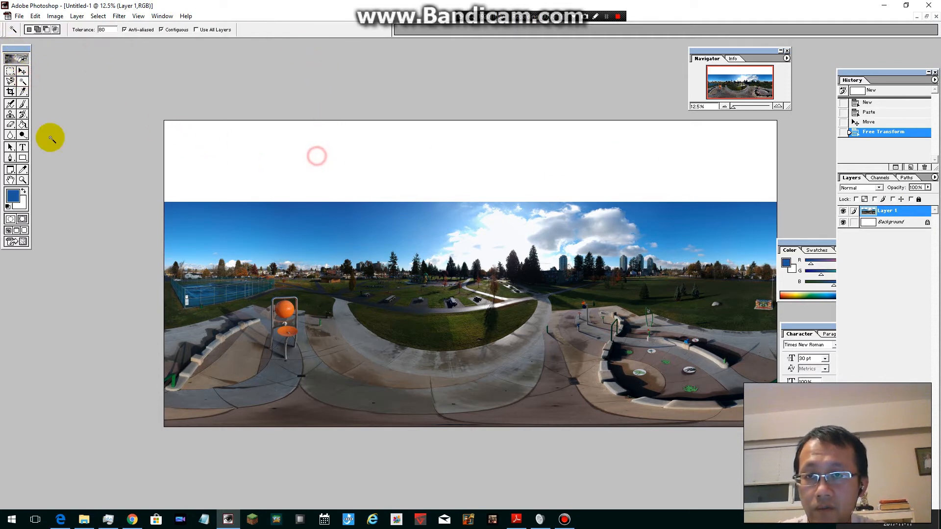
- Select the white band, fill it with the sampled sky-blue foreground color, then deselect
click(316, 156)
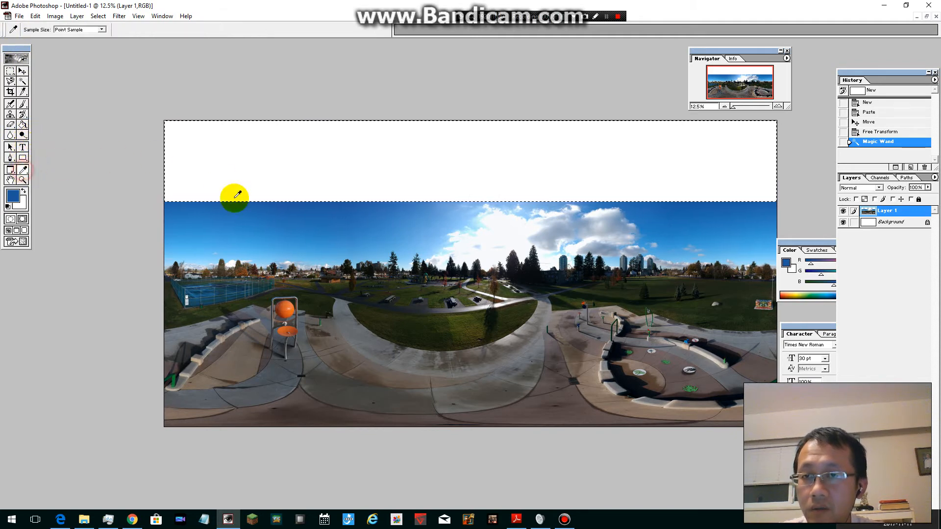
mouse_move(321, 204)
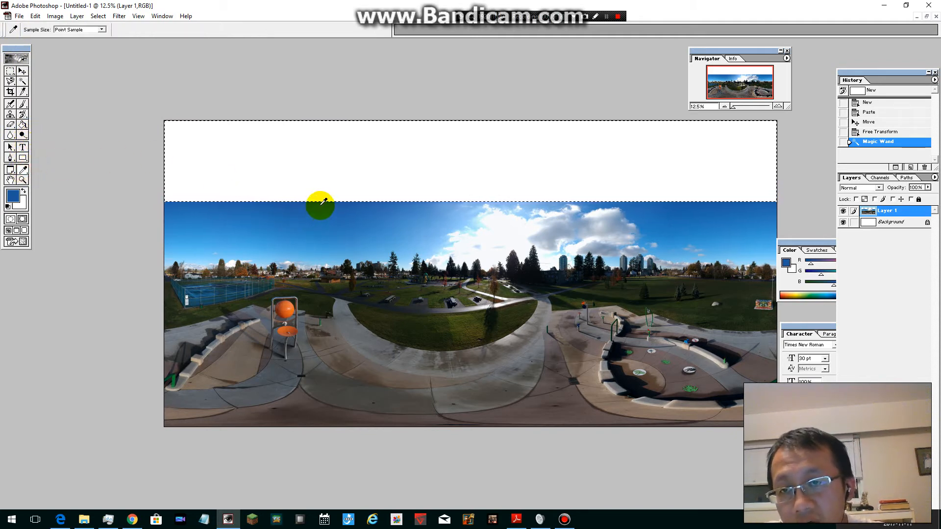
mouse_move(110, 149)
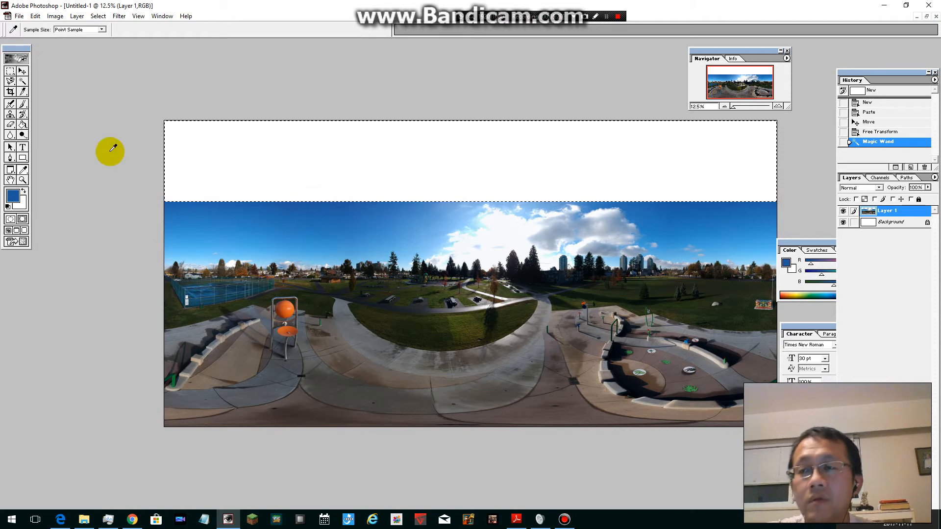
click(34, 16)
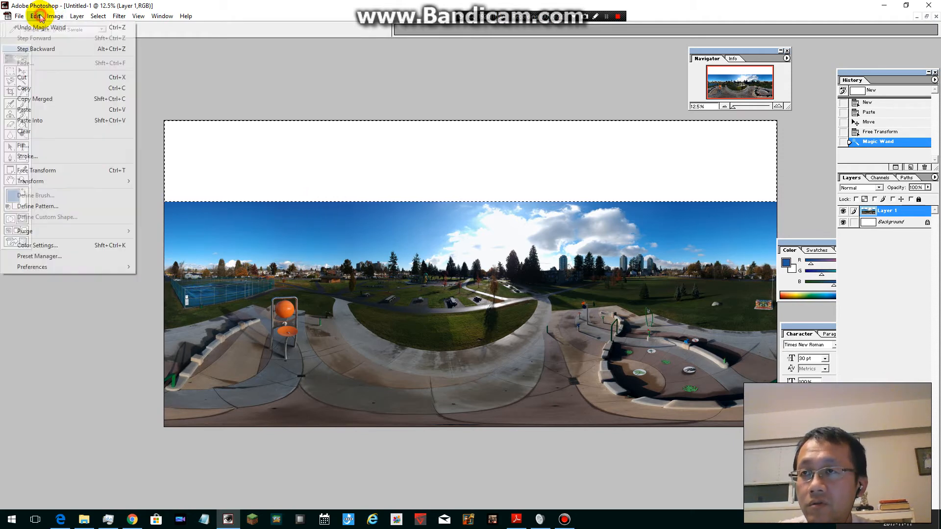
click(23, 145)
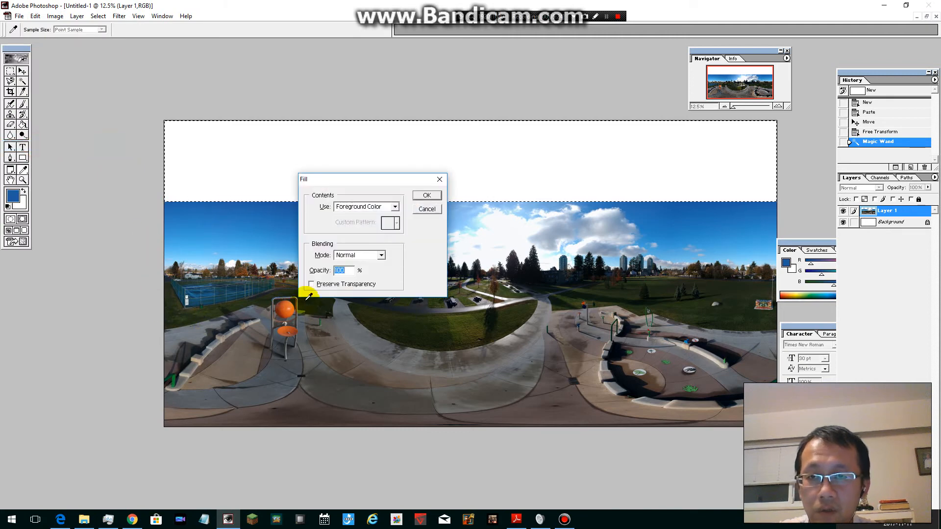
click(362, 207)
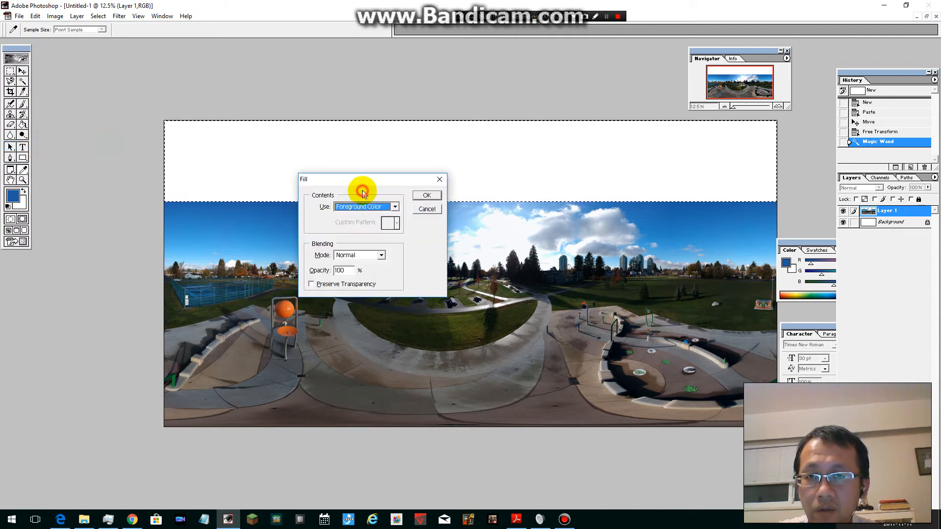
click(427, 195)
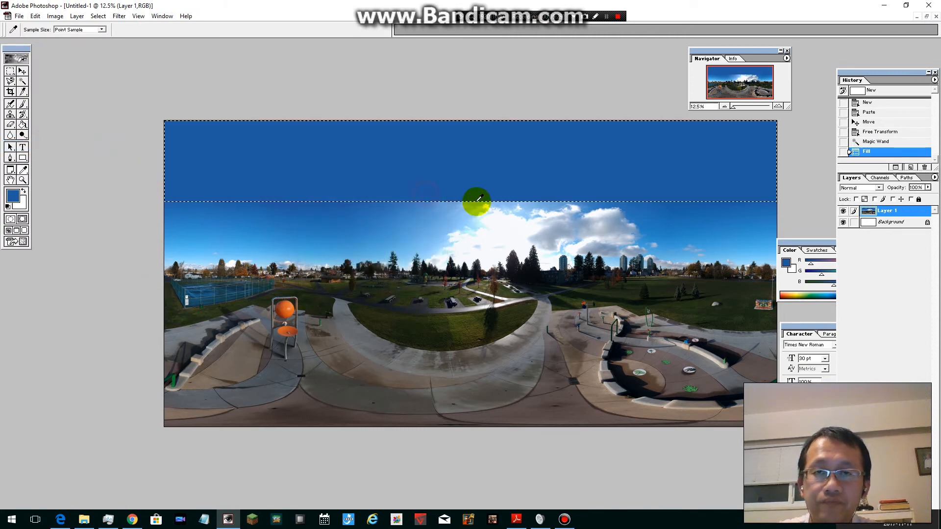
key(ctrl+d)
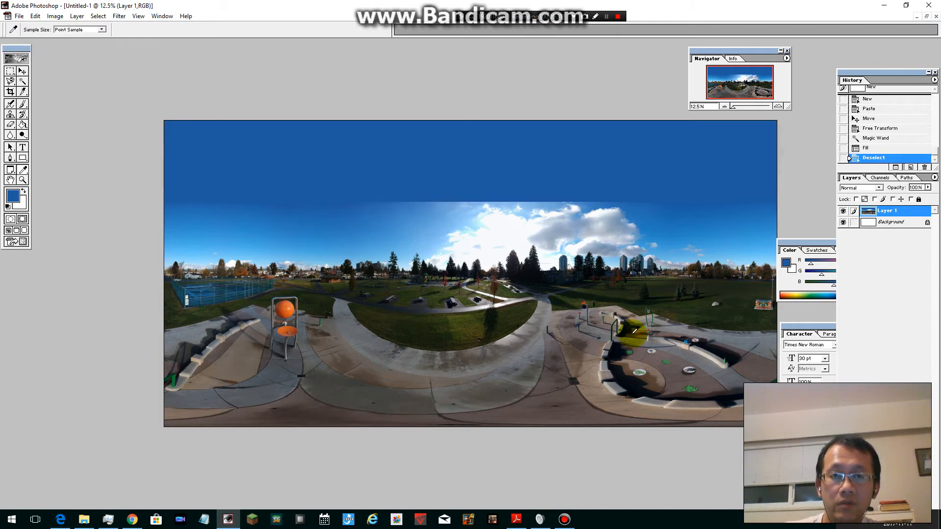
mouse_move(177, 202)
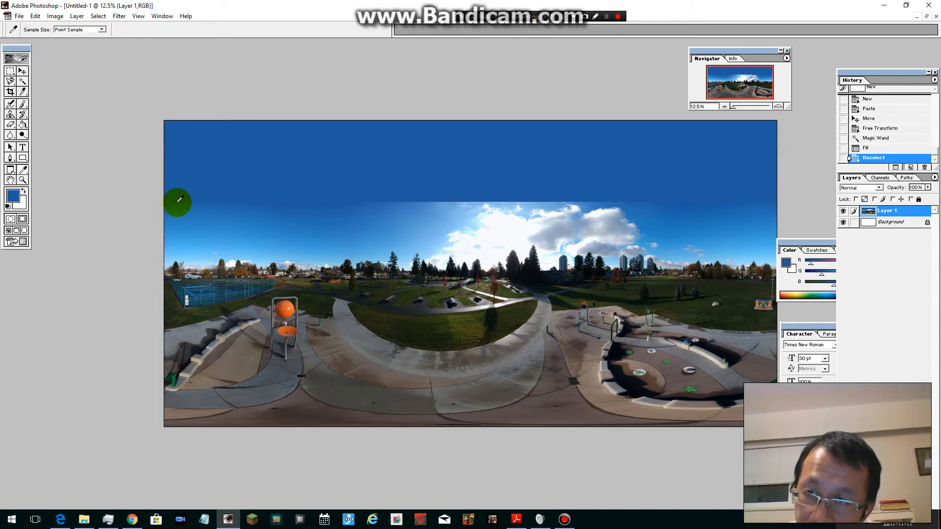
mouse_move(573, 196)
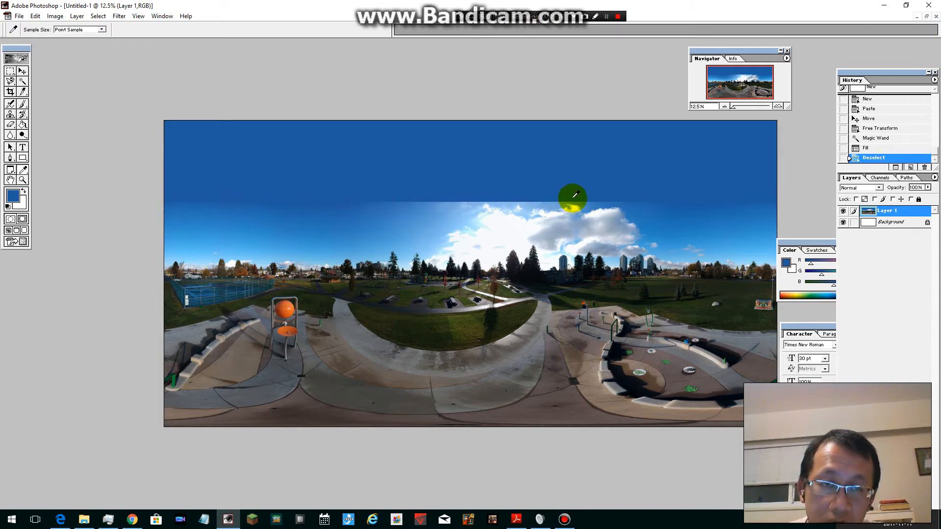
mouse_move(75, 51)
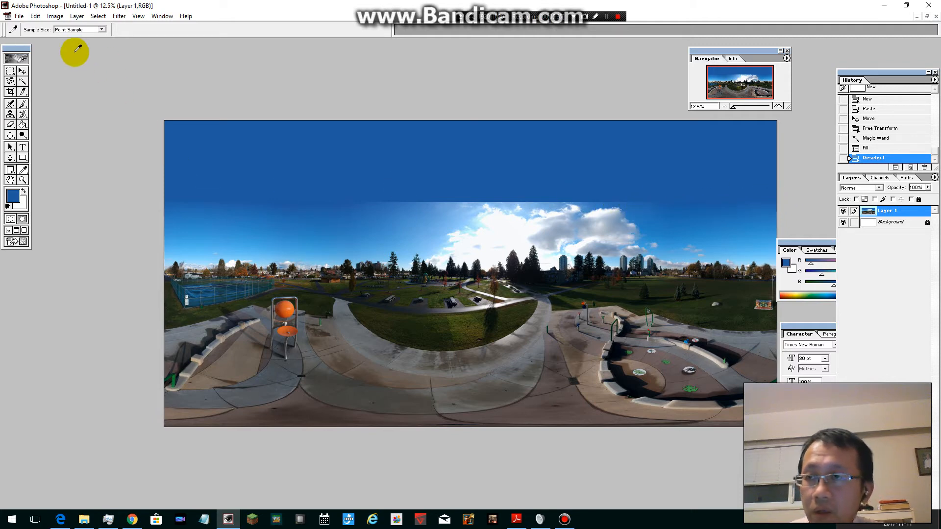
- Marquee a thin strip over the sky seam and feather the selection
click(10, 59)
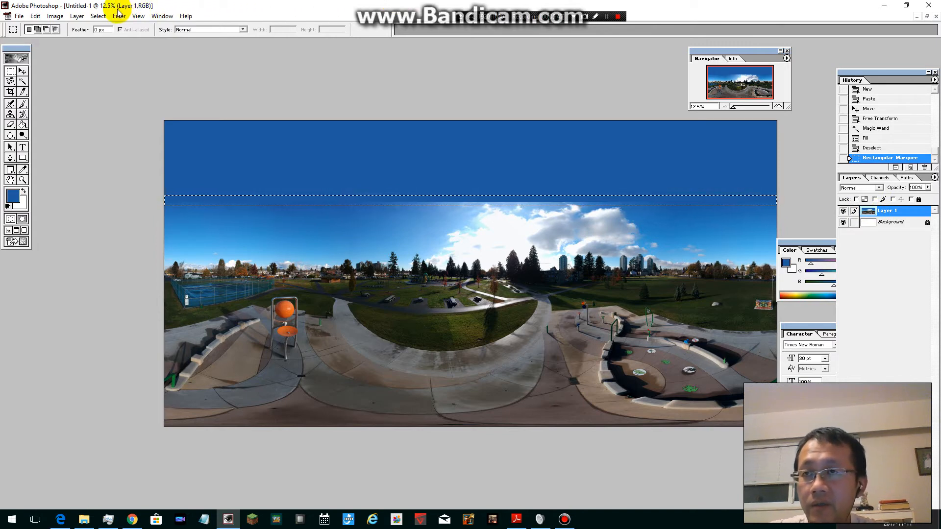
click(98, 16)
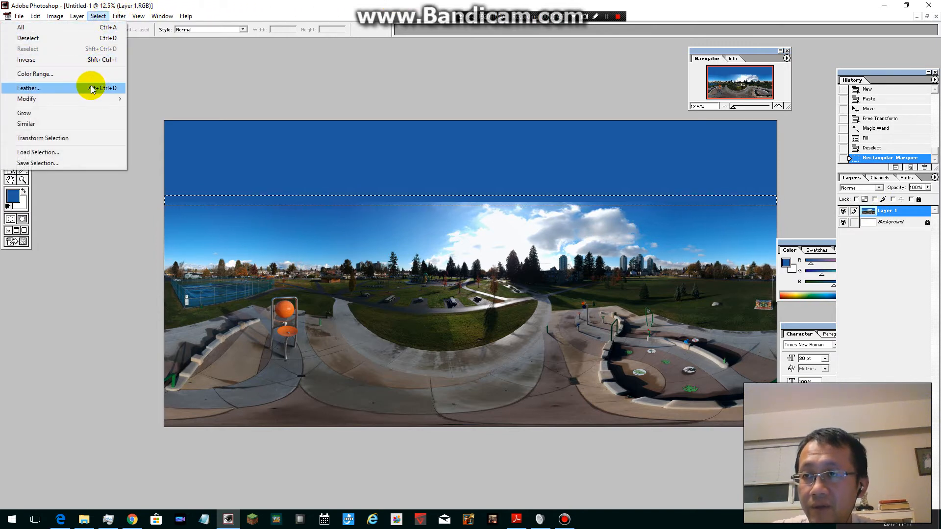
click(28, 88)
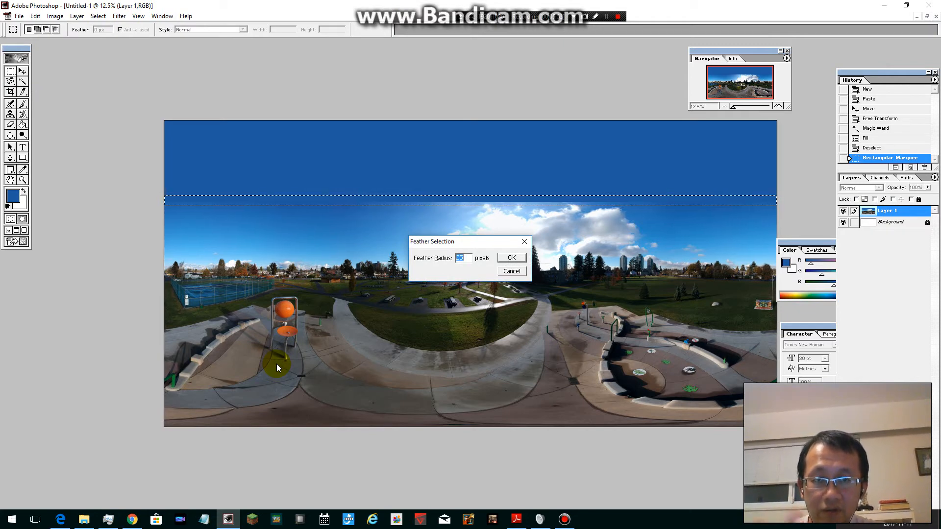
click(509, 256)
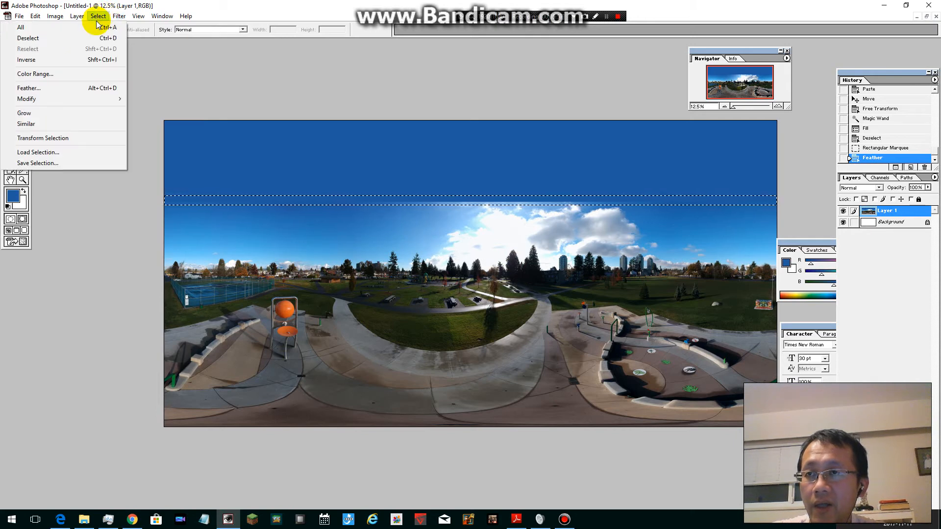
- Apply a Motion Blur at about -85° to the feathered seam strip to soften the transition
click(118, 15)
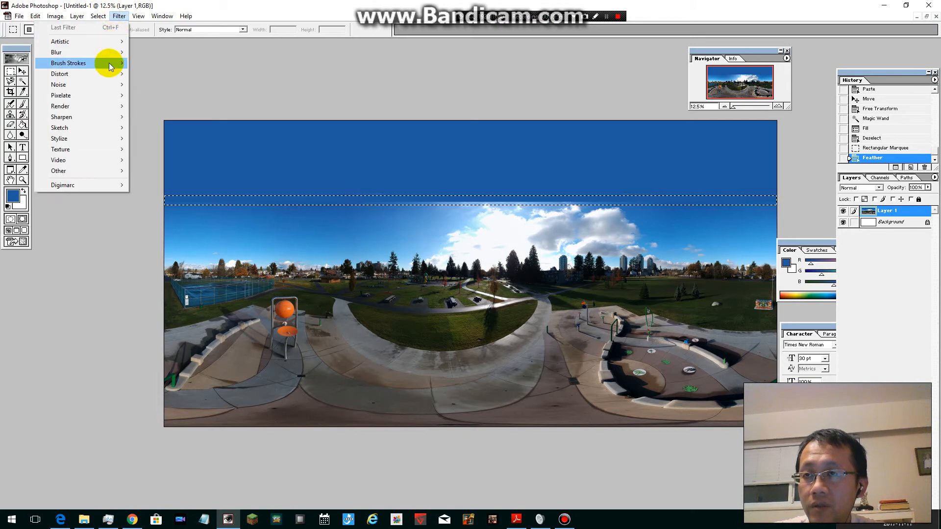
mouse_move(55, 52)
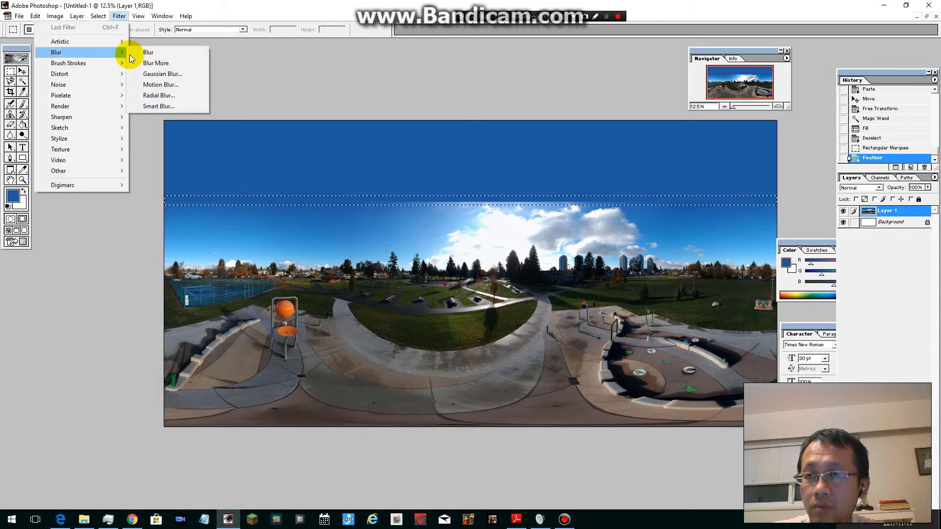
click(159, 85)
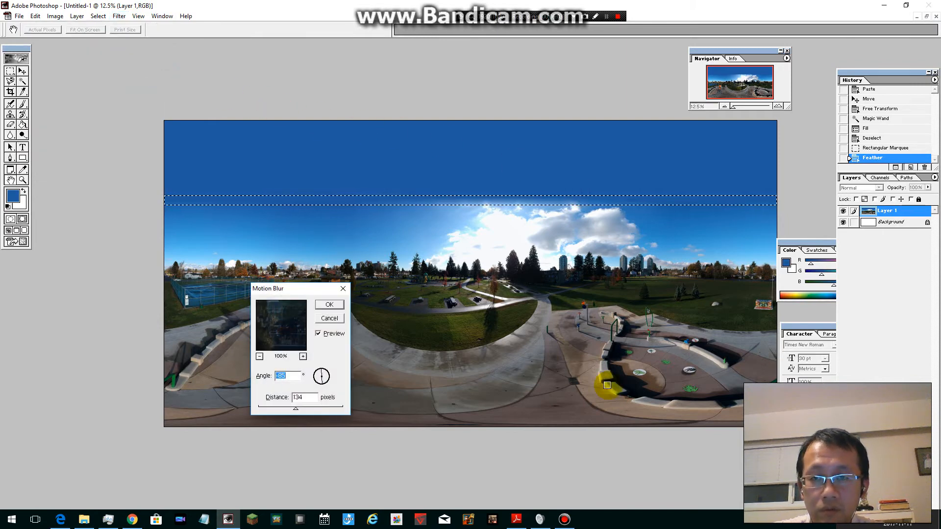
mouse_move(282, 413)
text(-85)
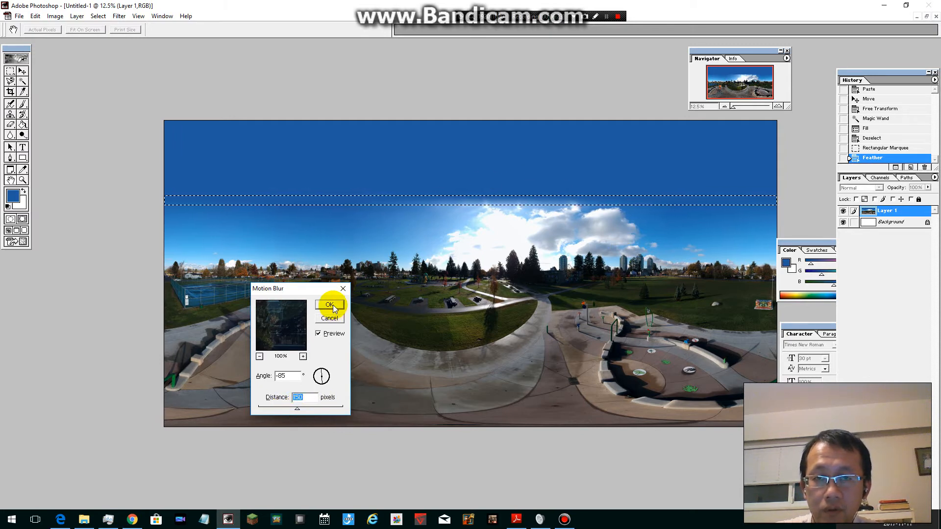
click(328, 305)
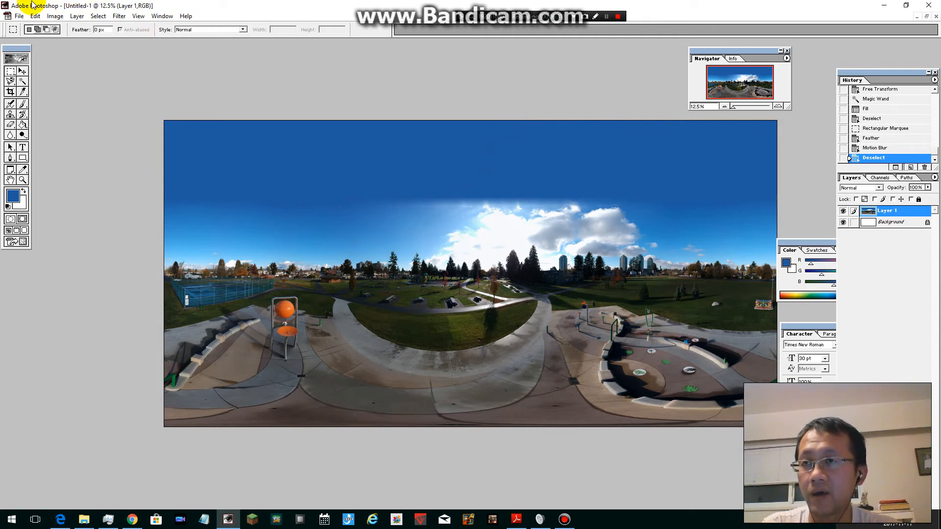
- Save a copy as JPEG named 'park pano final' to the desktop, accepting the JPEG quality options
click(19, 15)
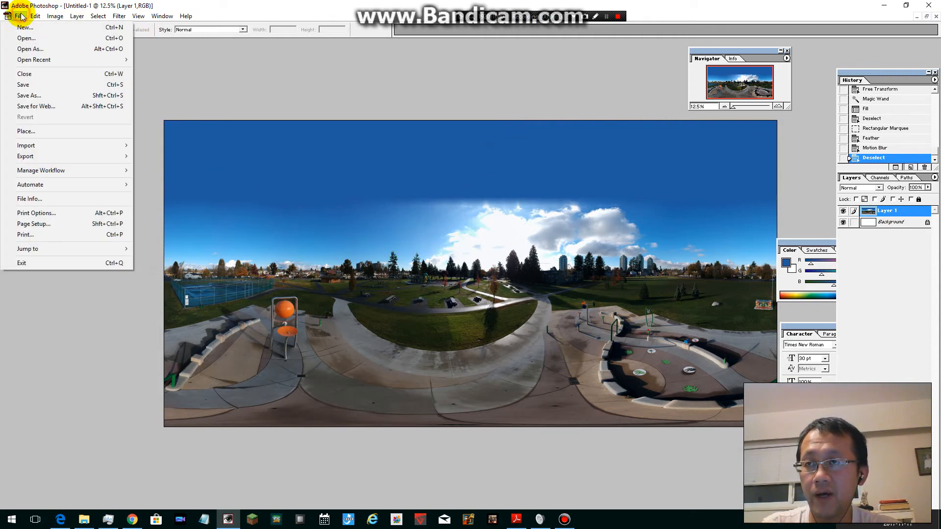
click(29, 95)
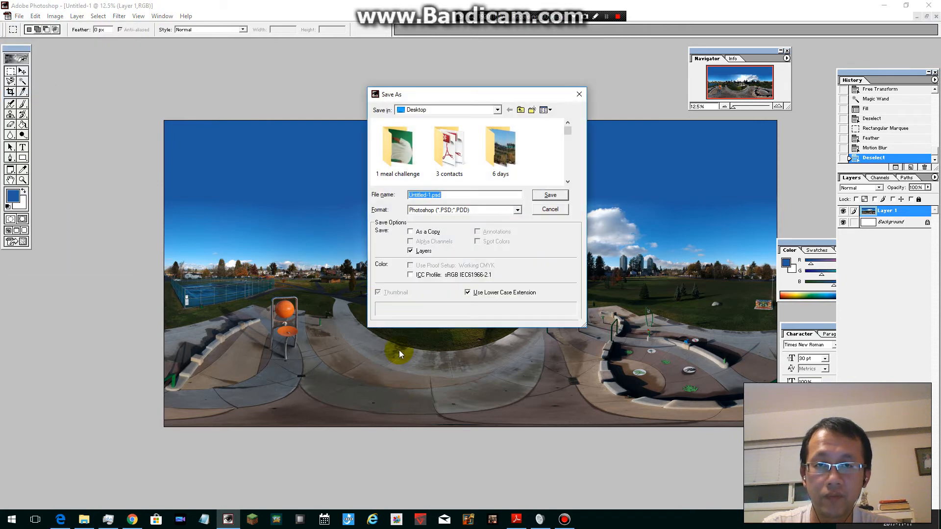
click(518, 210)
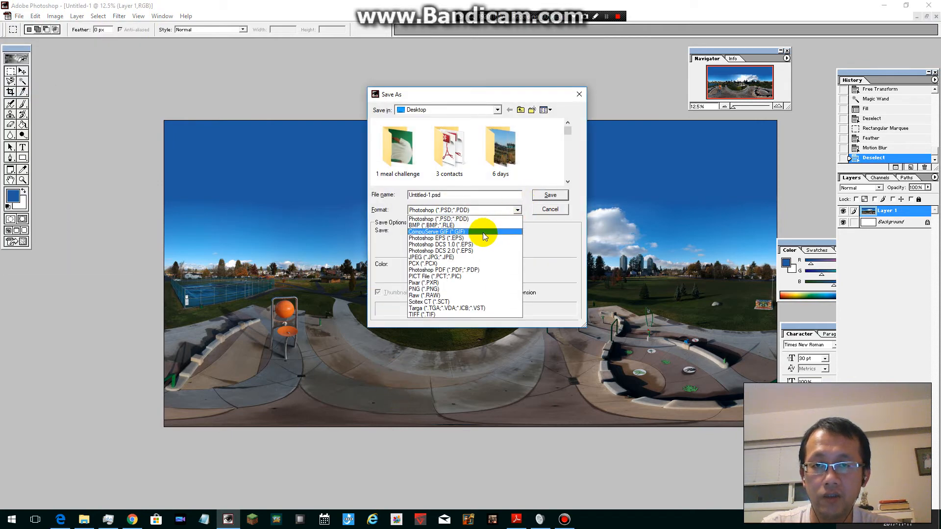
click(437, 258)
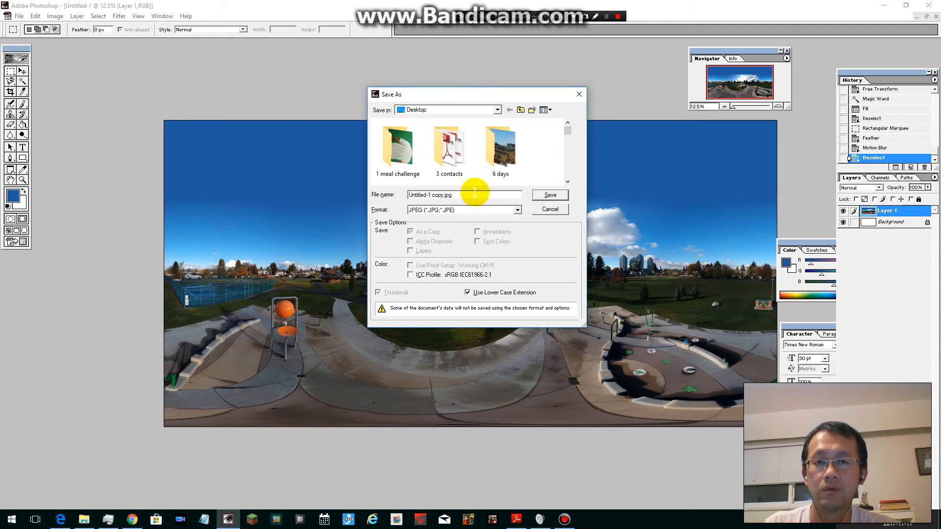
text(park pano final)
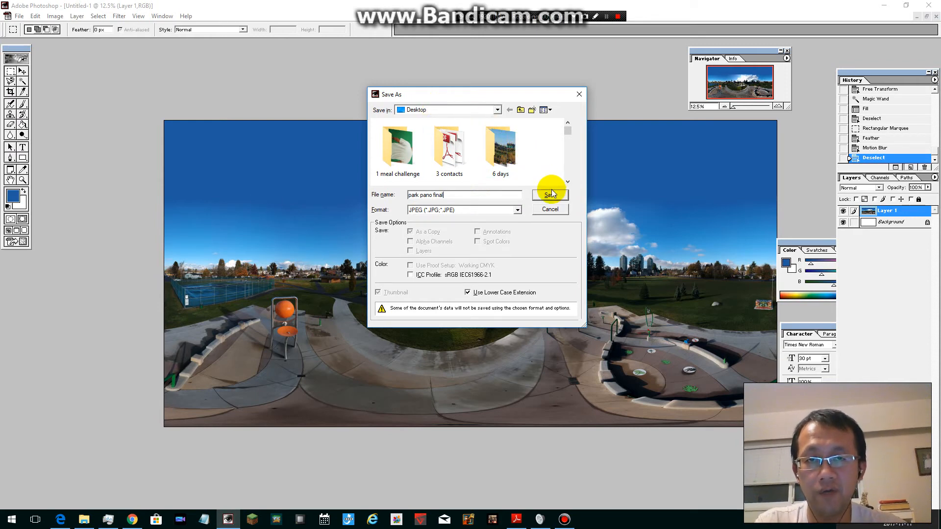
click(549, 194)
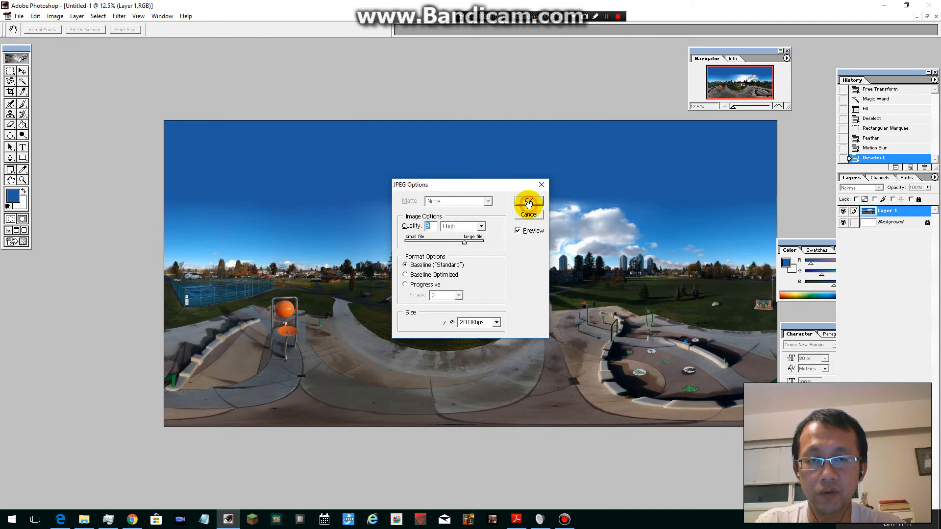
click(529, 202)
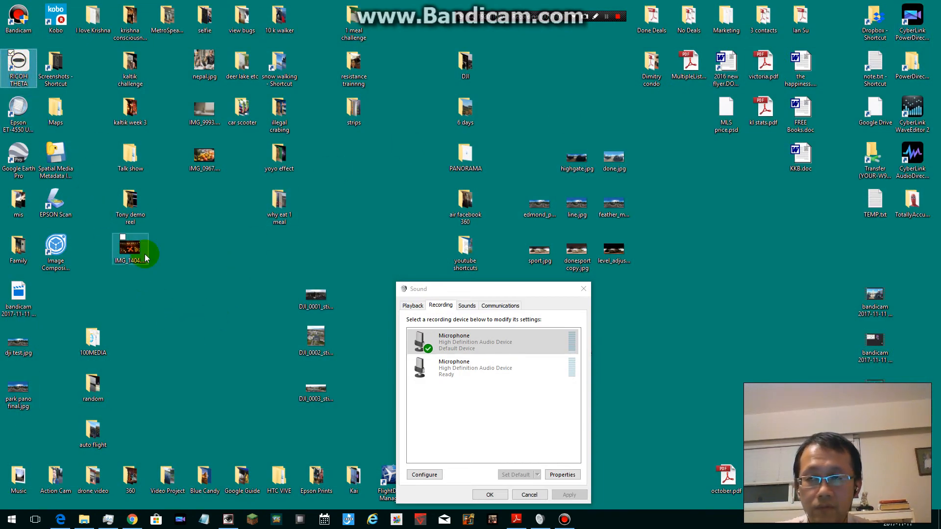
- View park pano final.jpg as a spherical scene in RICOH THETA, then close the viewer
double_click(19, 68)
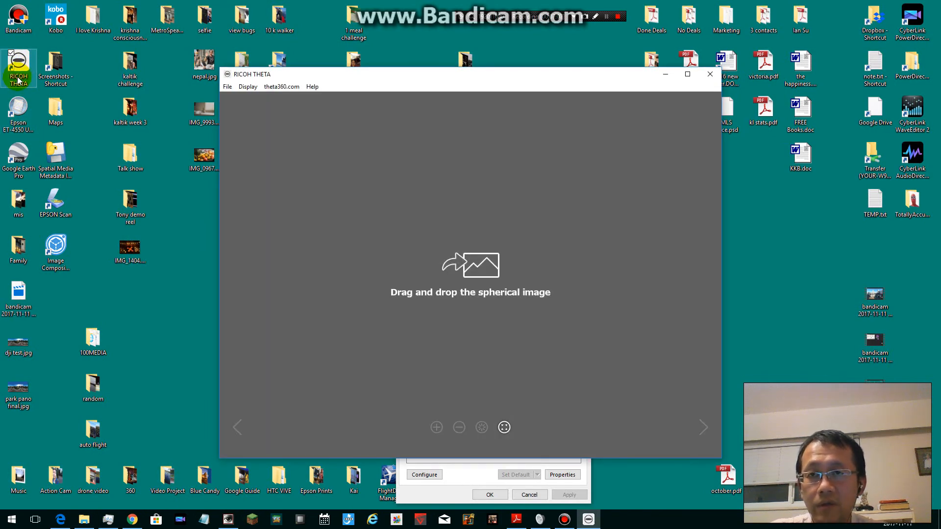
click(18, 387)
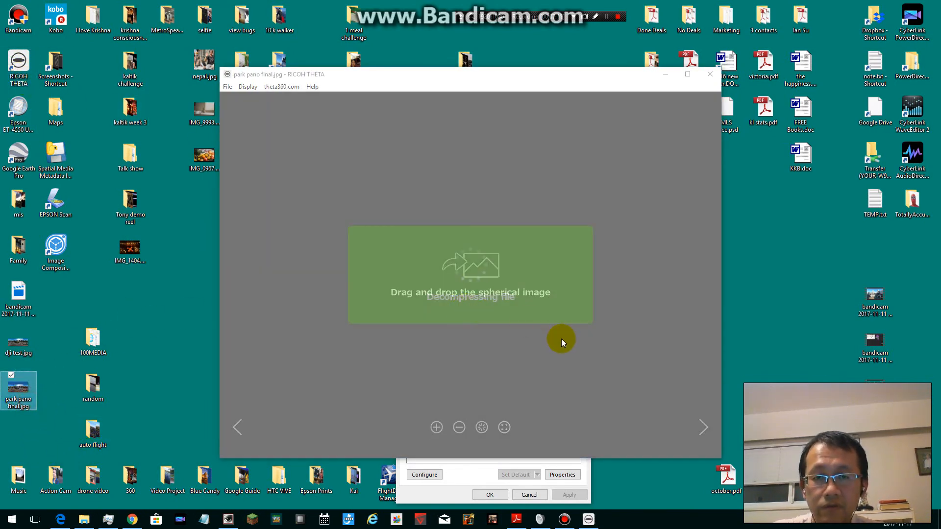
mouse_move(573, 330)
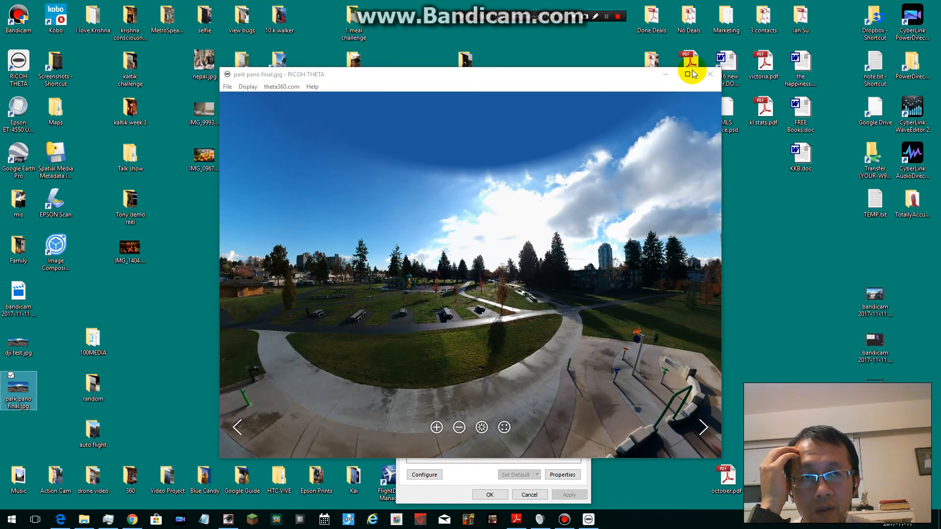
click(692, 74)
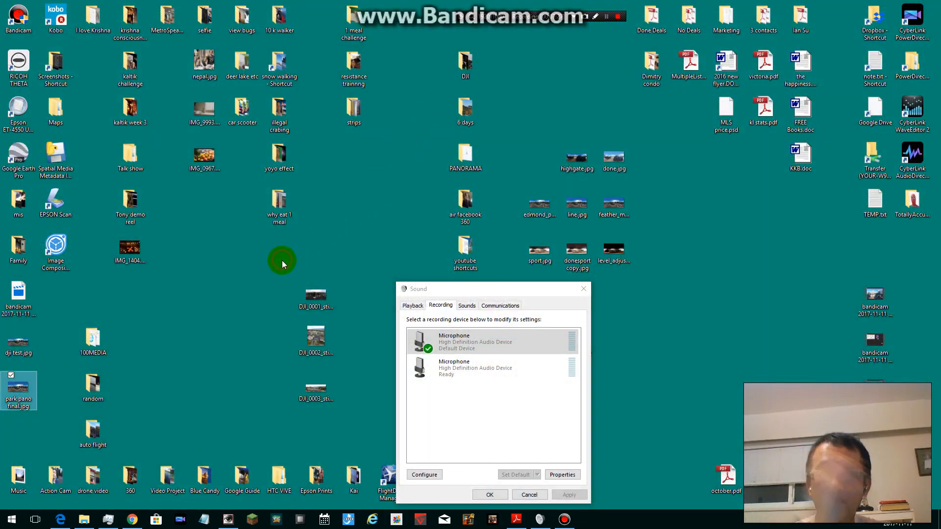
- Show the JPEG's Details metadata and bring up done.jpg's properties for comparison
click(530, 494)
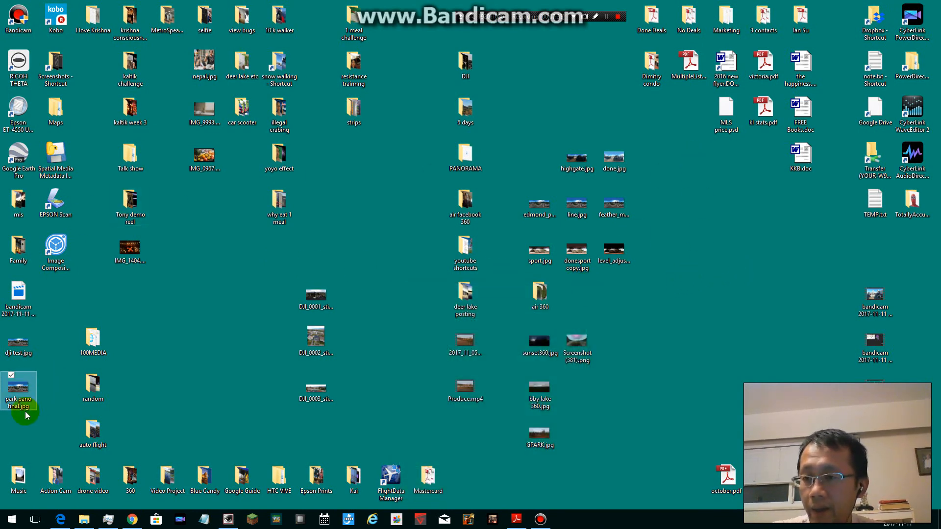
right_click(17, 390)
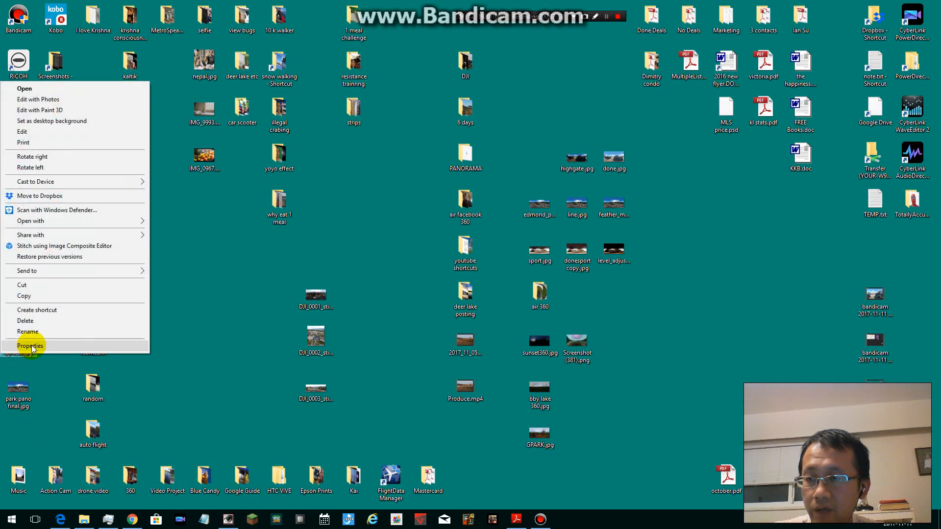
click(30, 346)
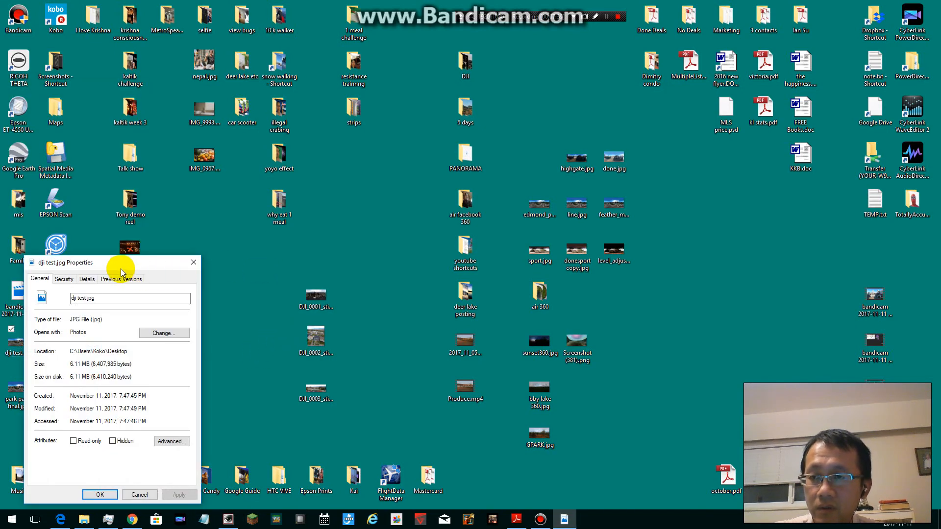
click(360, 239)
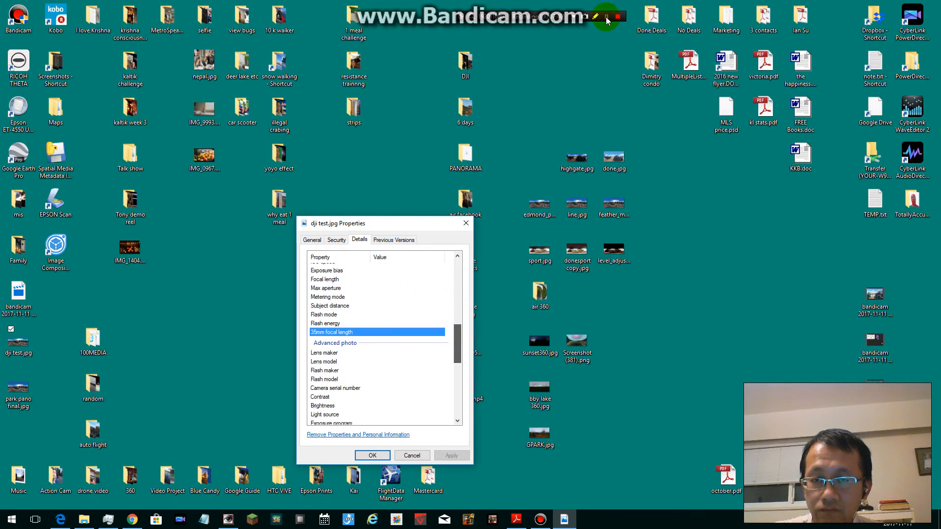
mouse_move(378, 216)
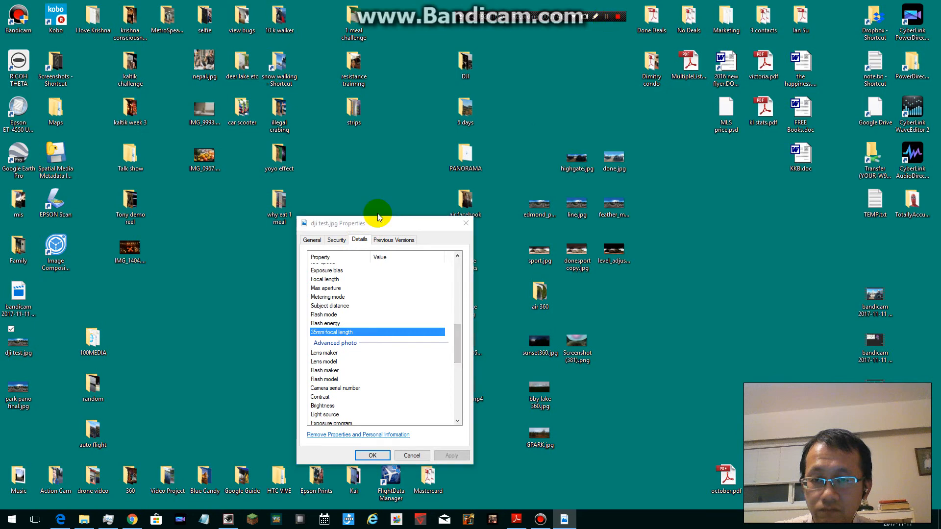
double_click(612, 154)
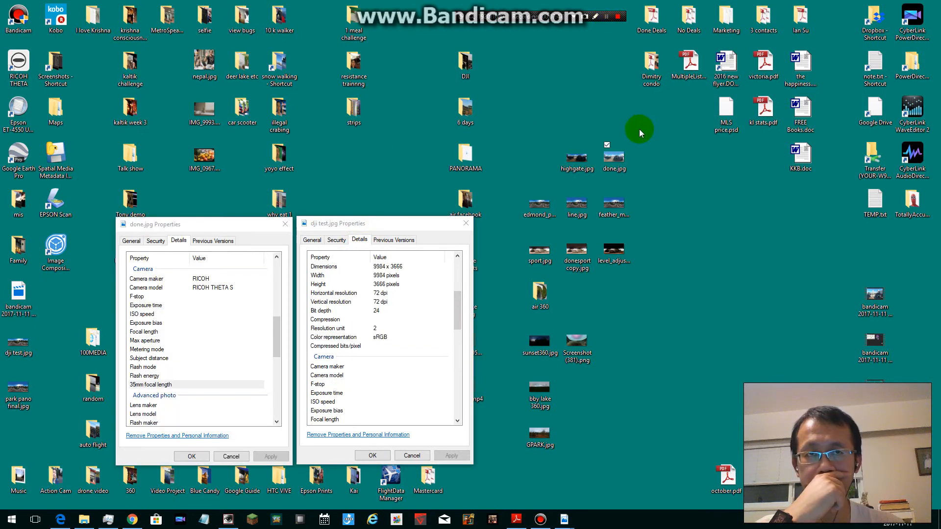
mouse_move(637, 128)
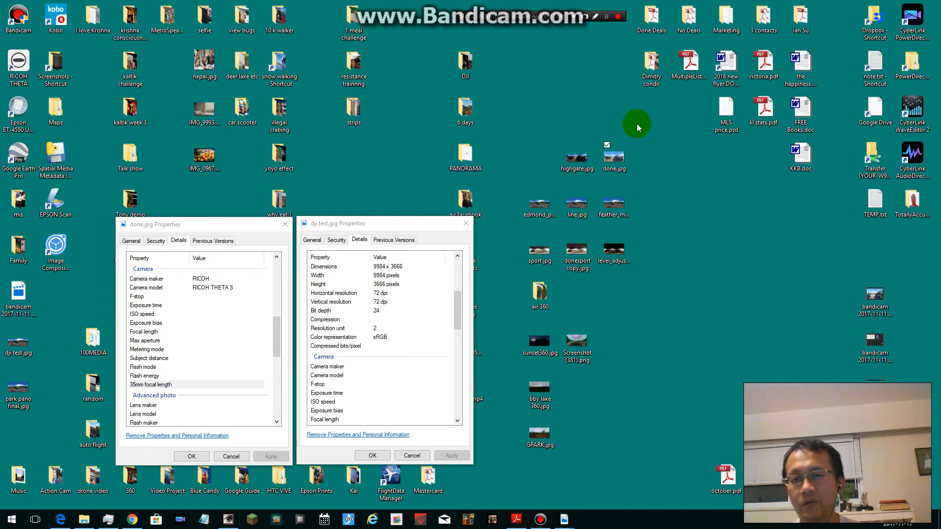
mouse_move(409, 197)
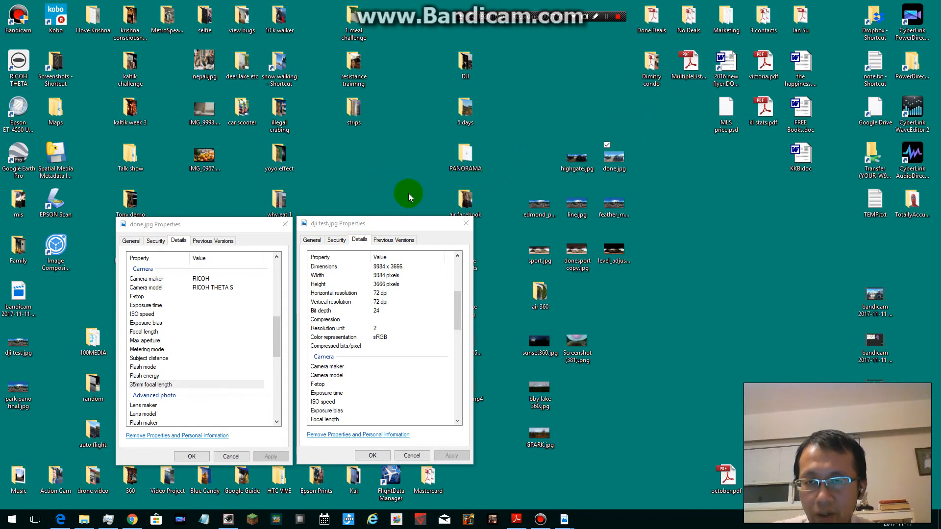
mouse_move(344, 319)
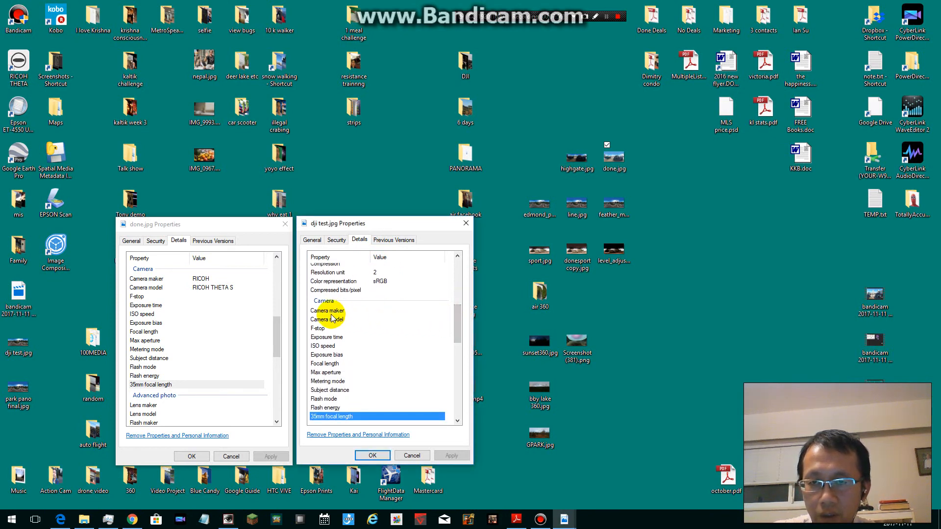
- Set Camera maker to RICOH and Camera model to RICOH THETA S, then apply
click(328, 310)
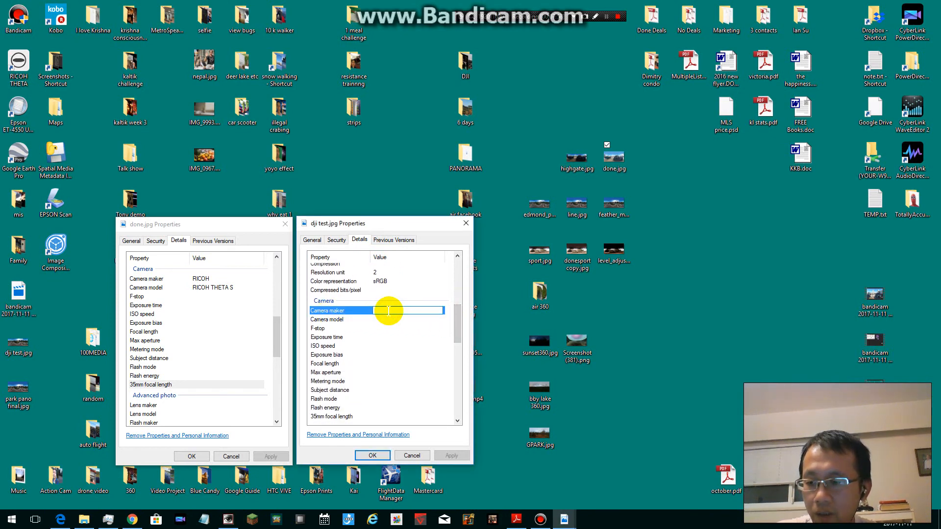
text(Ri)
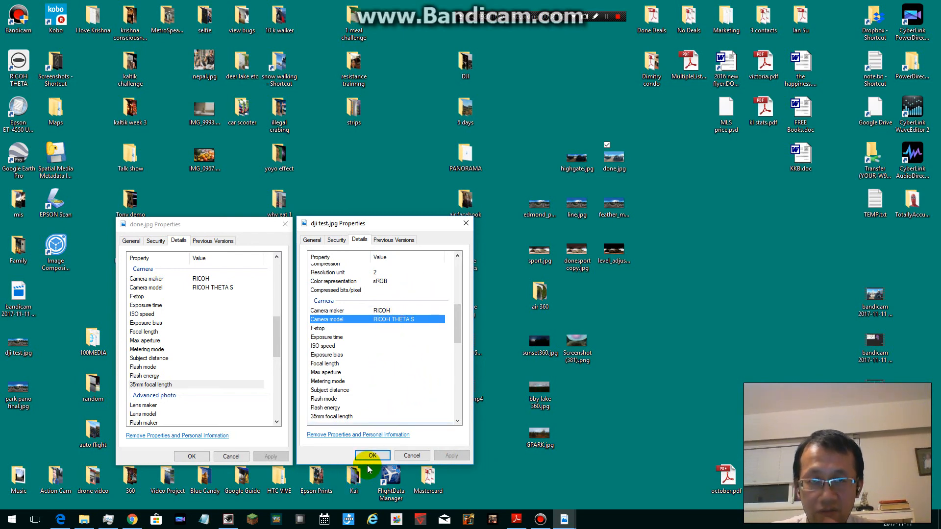
click(371, 455)
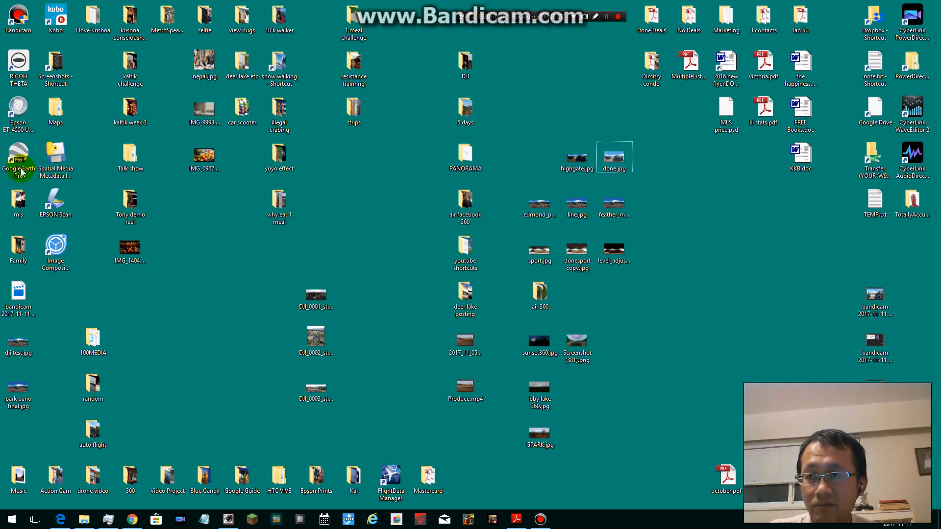
double_click(18, 385)
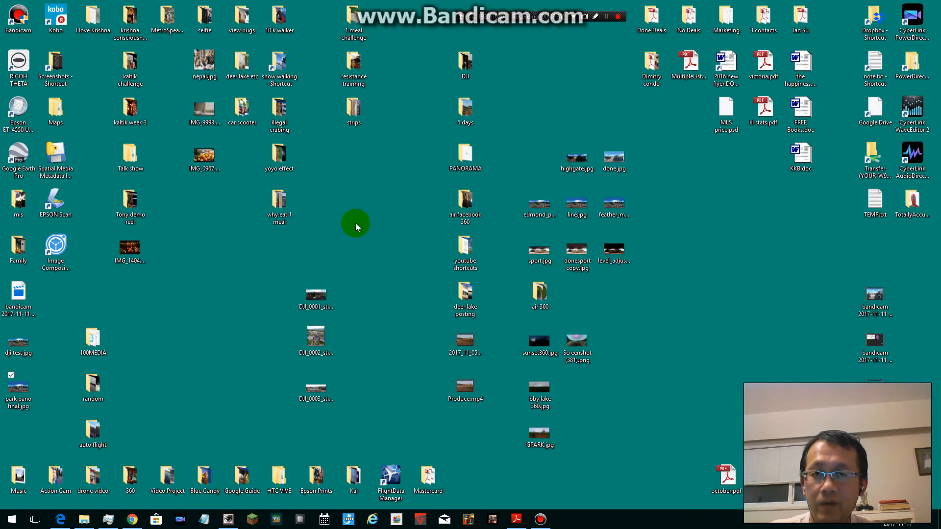
click(17, 391)
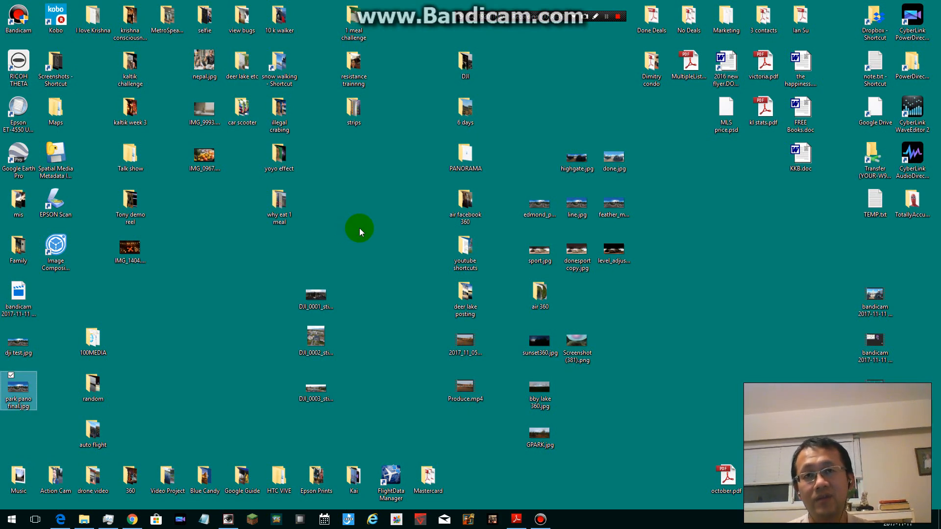
mouse_move(495, 183)
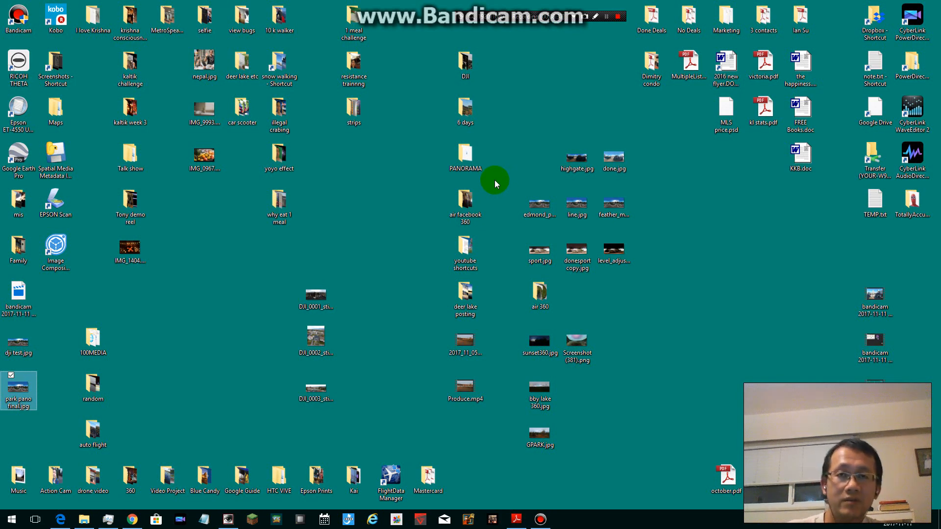
mouse_move(652, 47)
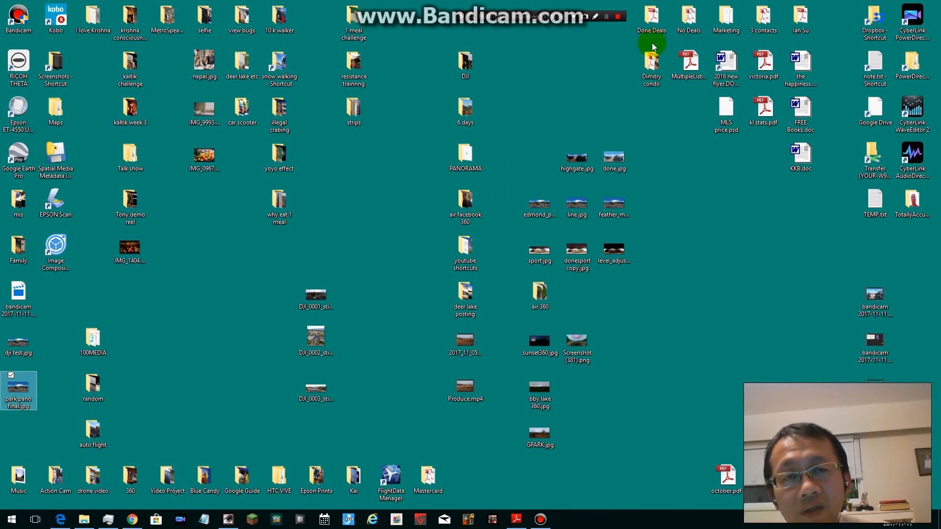